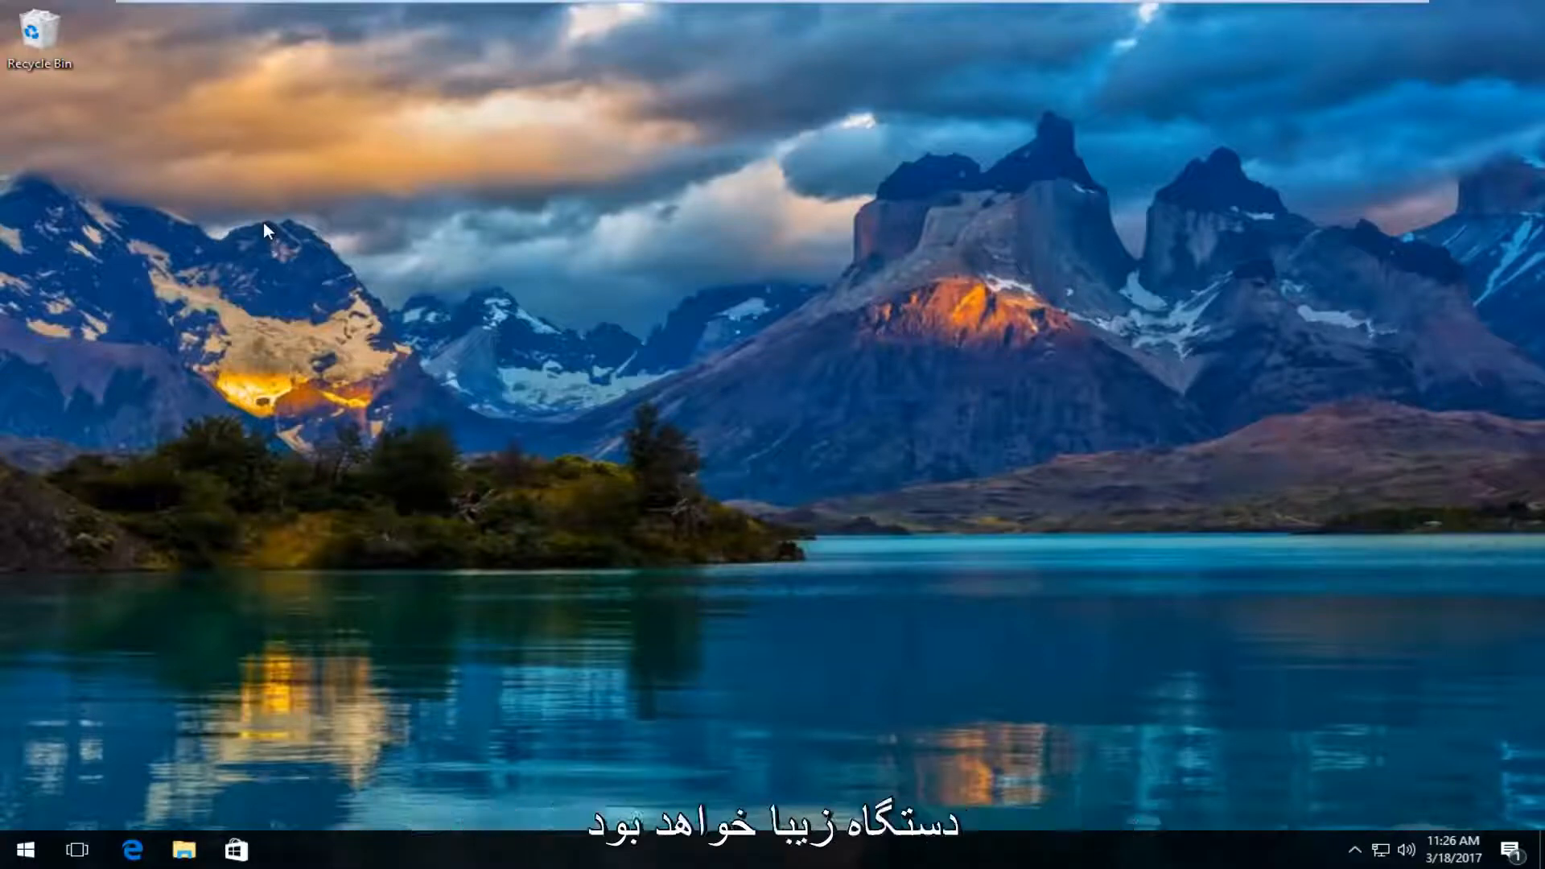
mouse_move(220, 191)
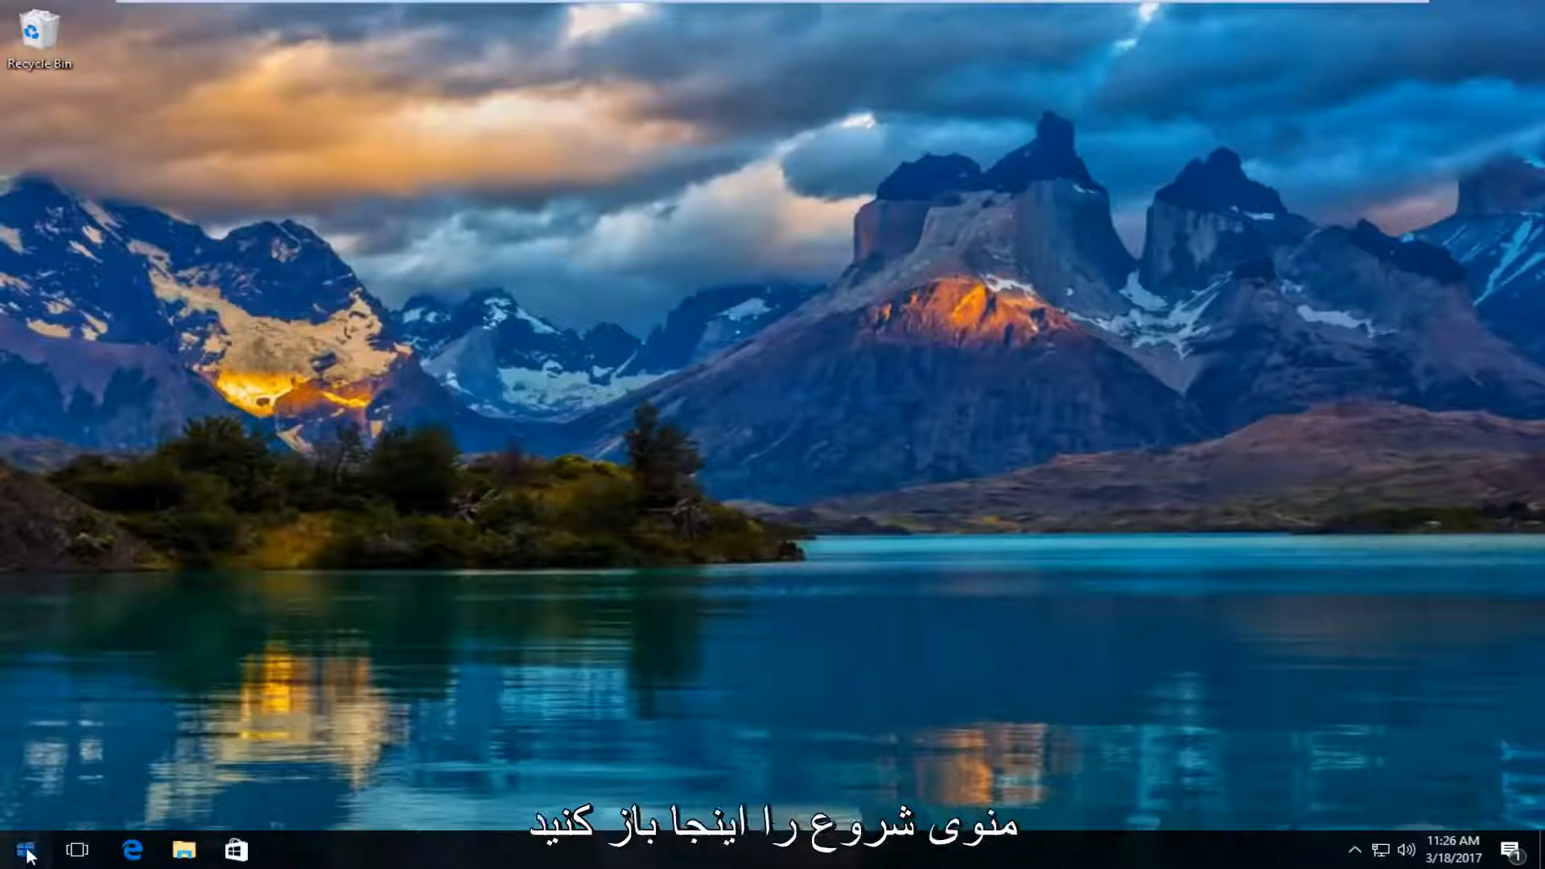
Step: Search 'settings' from the Start menu and launch the Settings app
click(26, 849)
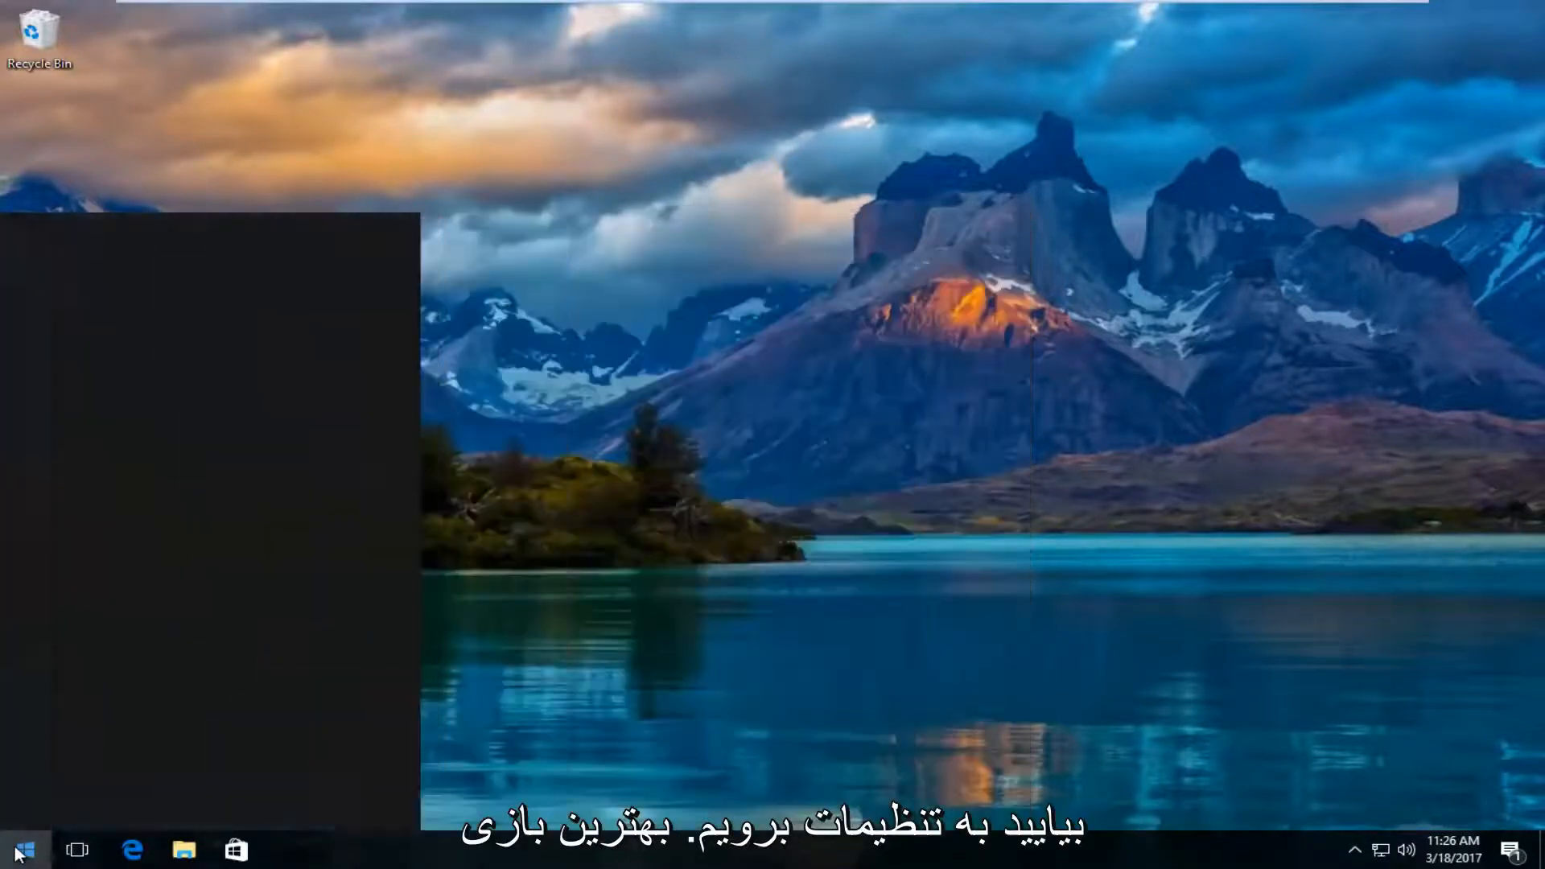
text(settings)
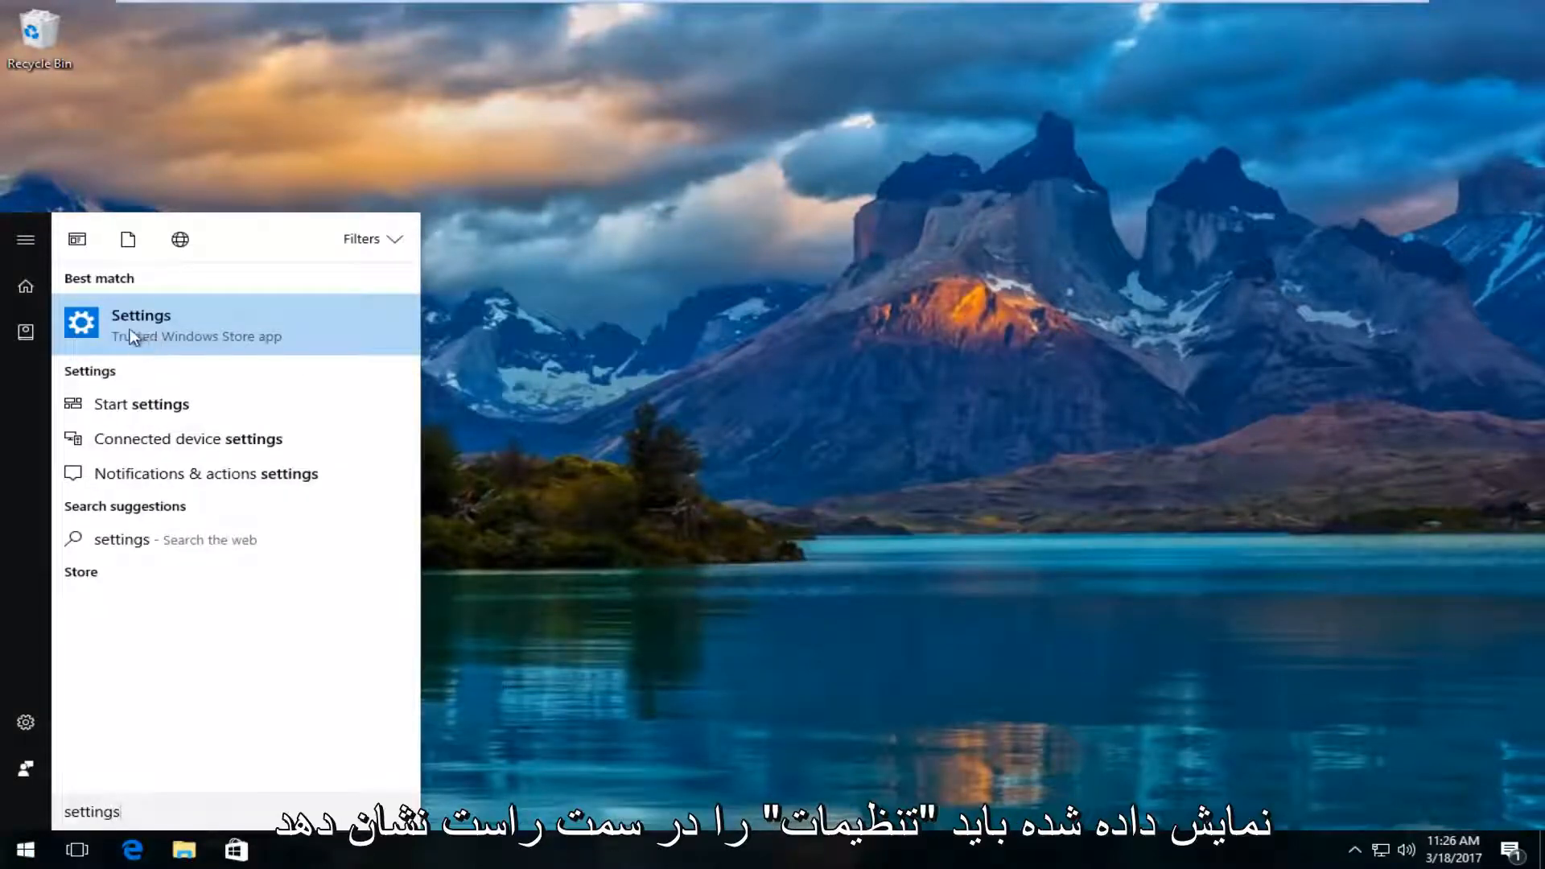
mouse_move(207, 348)
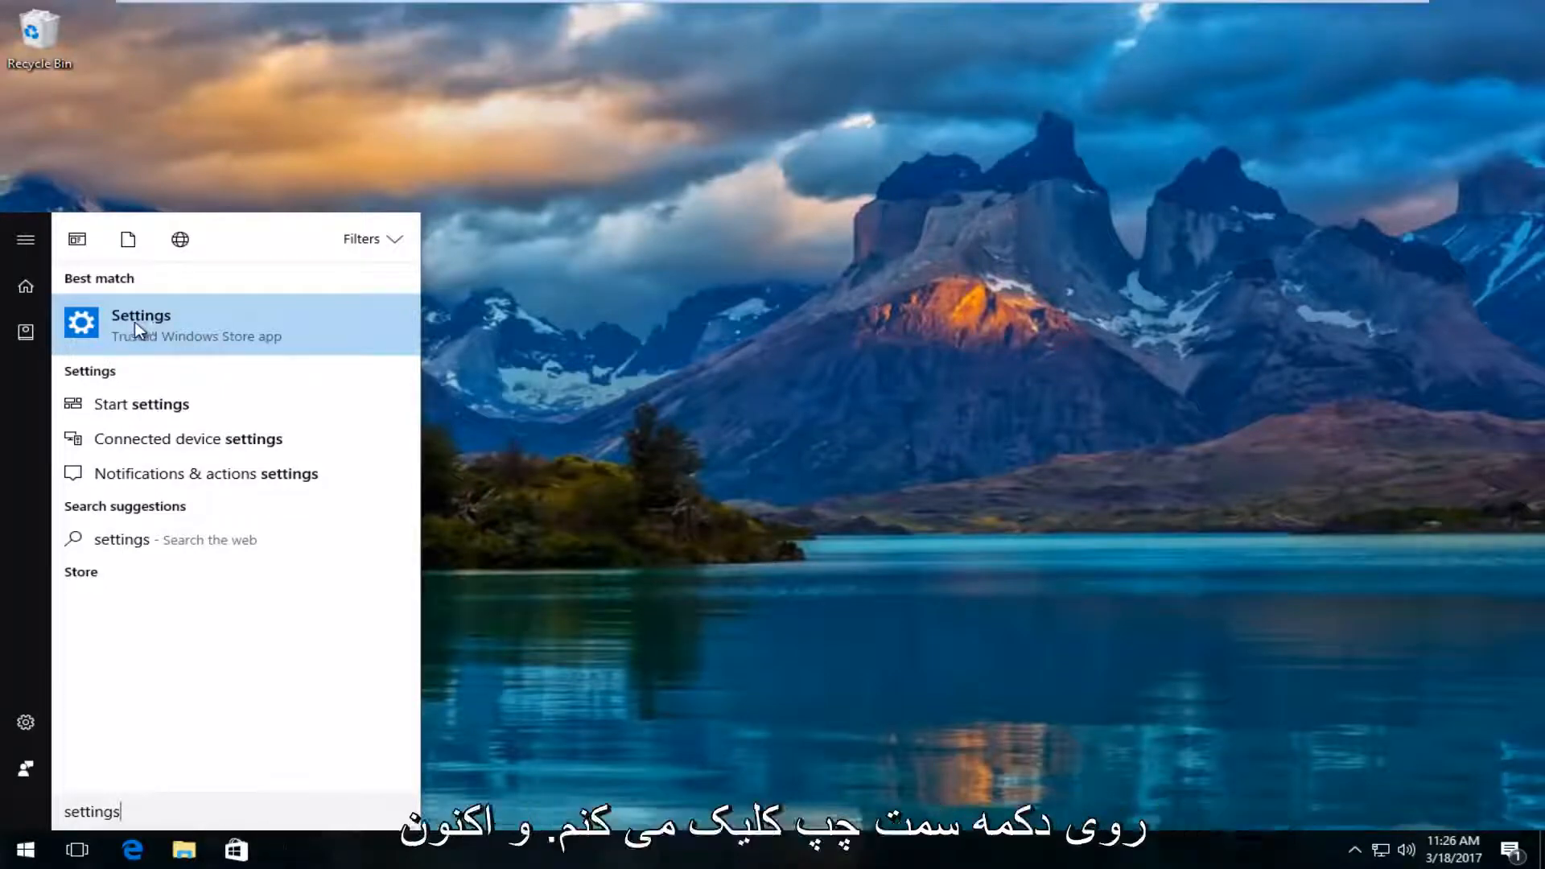
click(140, 325)
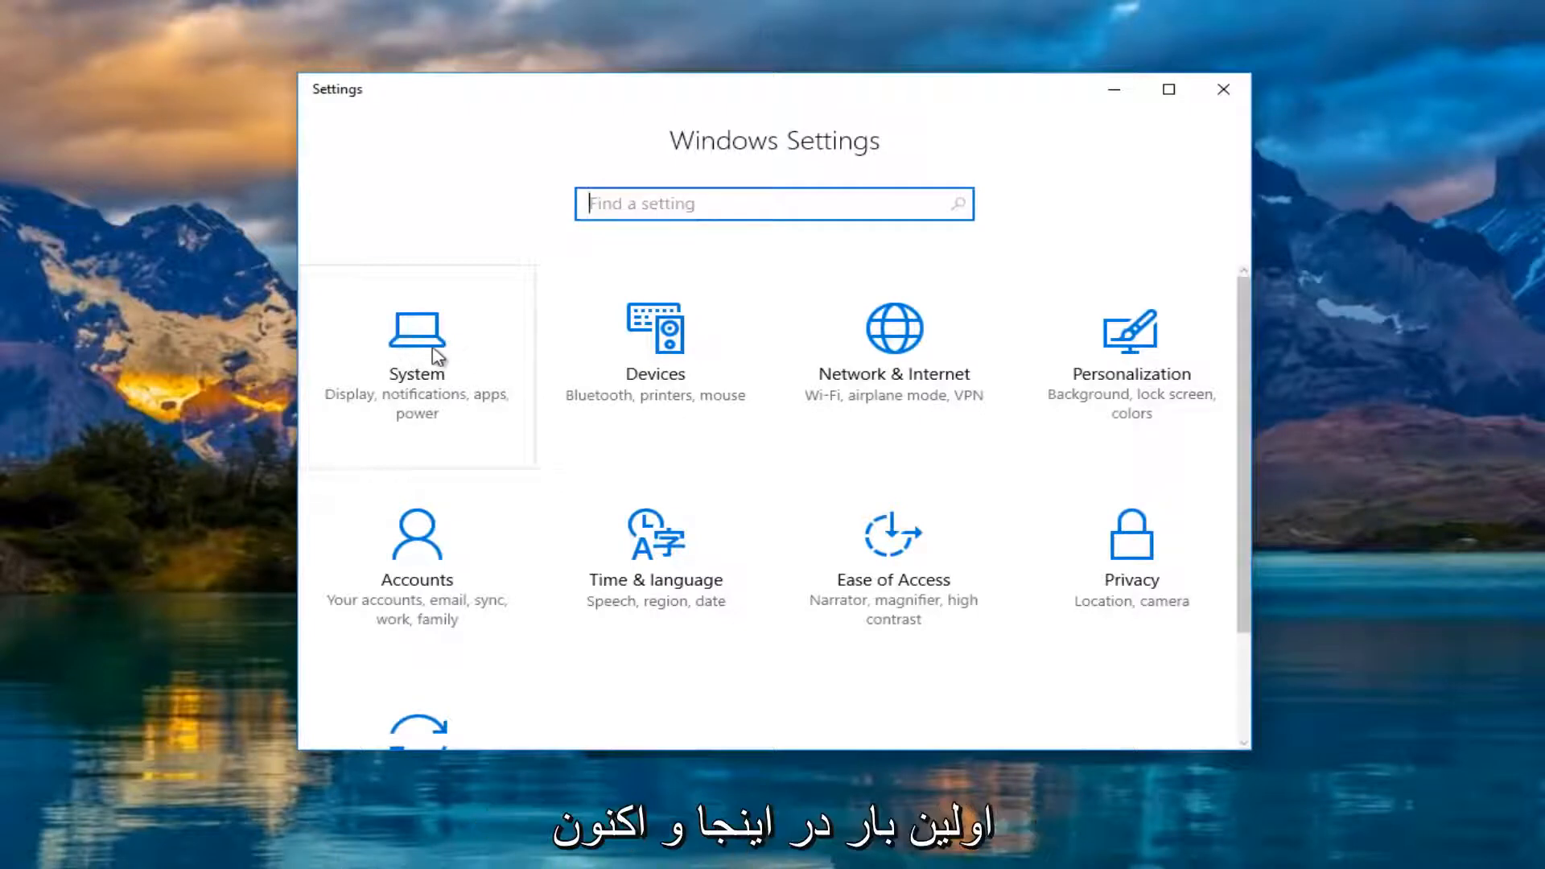
Step: On the System Display page, identify screens, detect displays, and select the second display
click(417, 355)
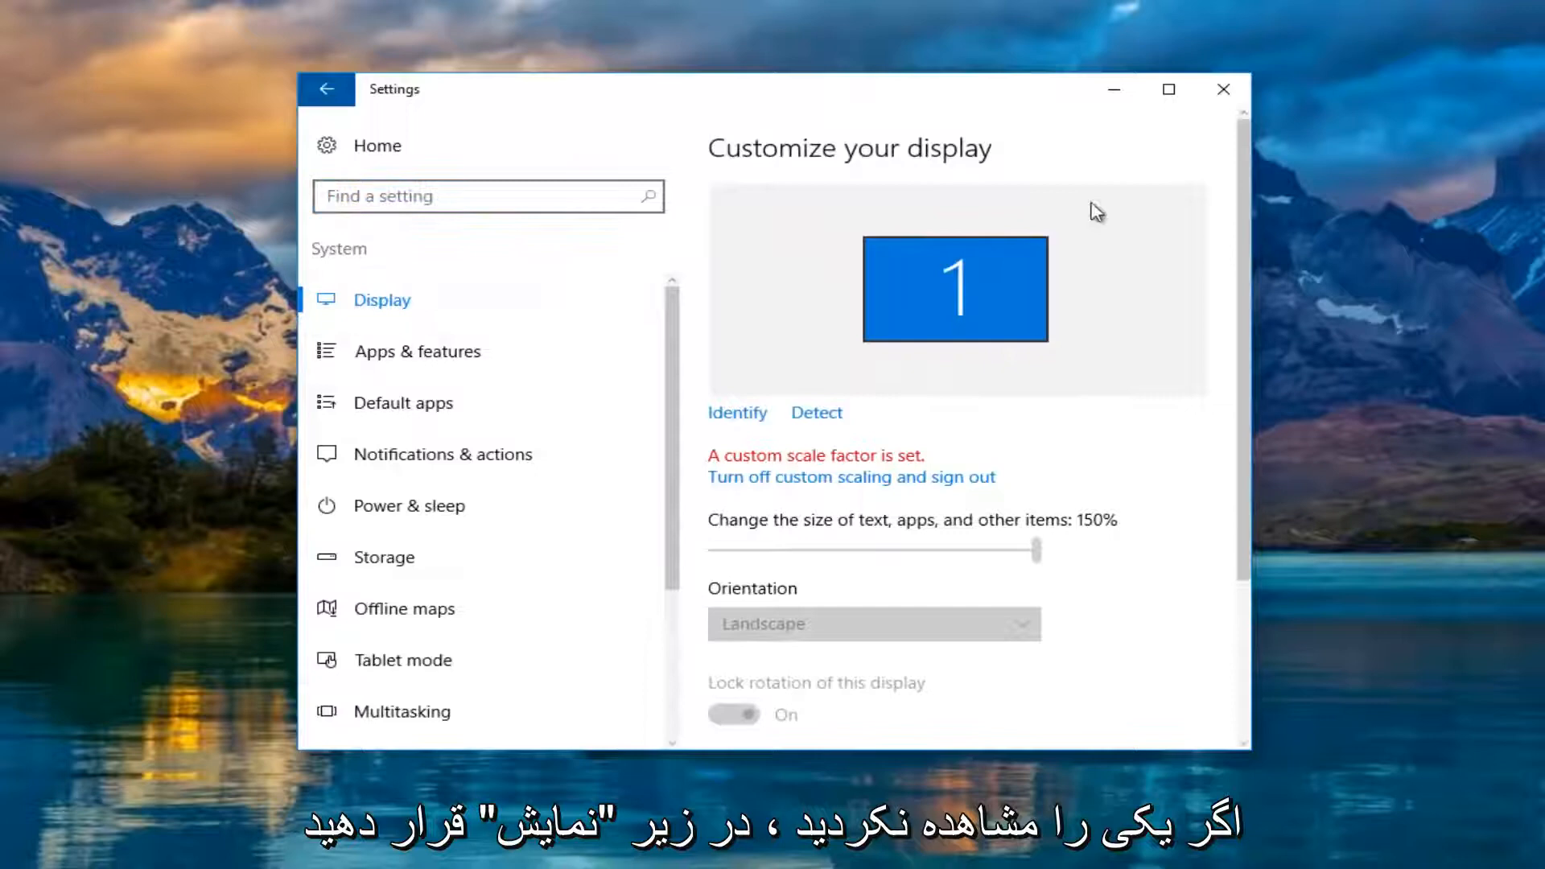
mouse_move(1091, 261)
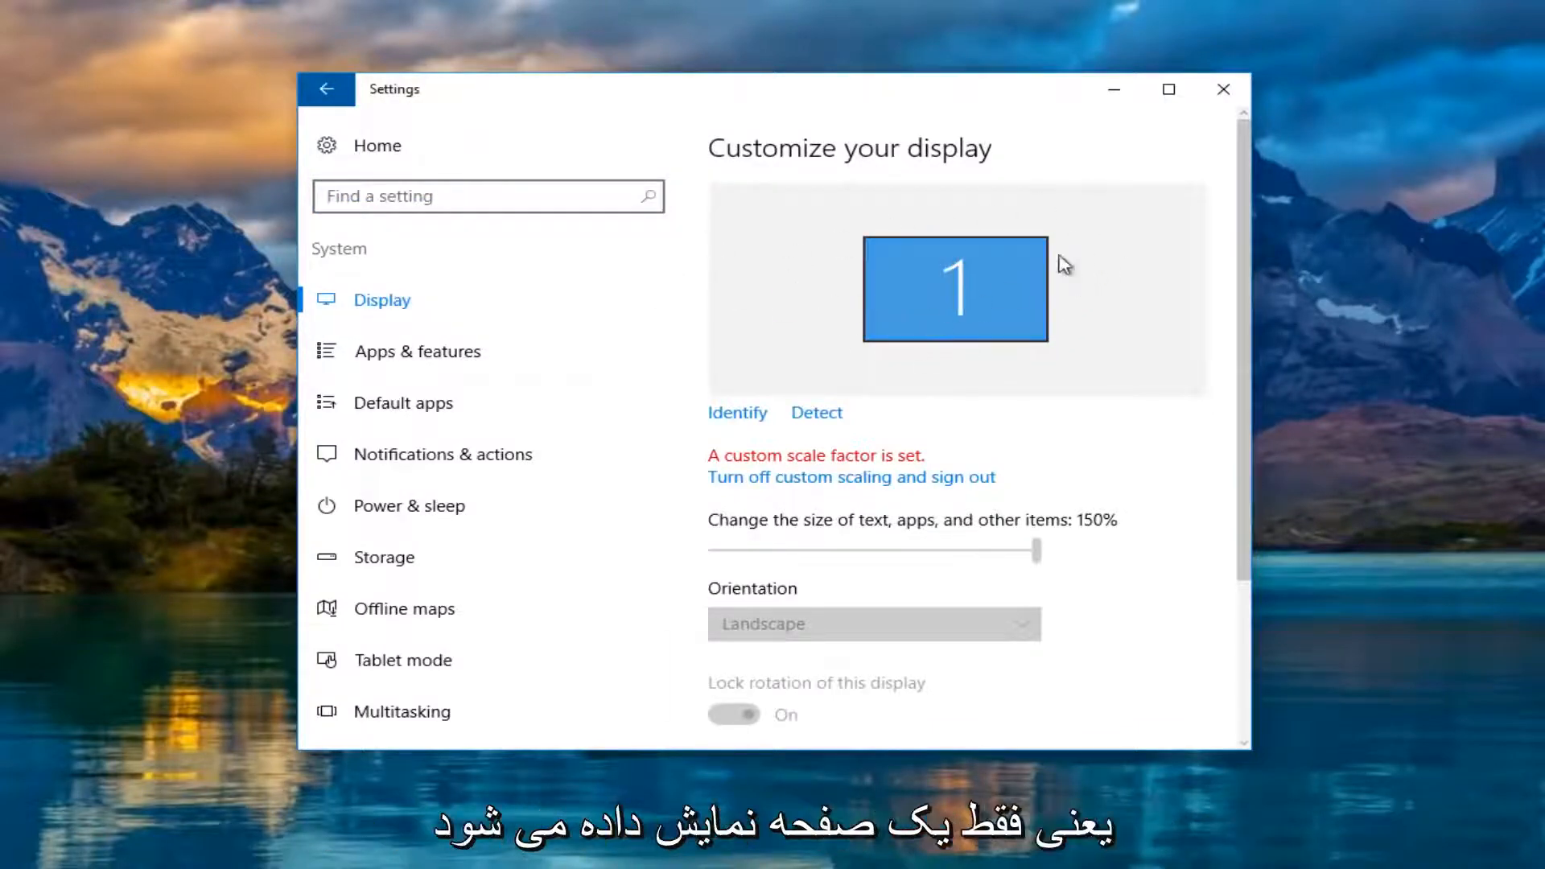
mouse_move(794, 210)
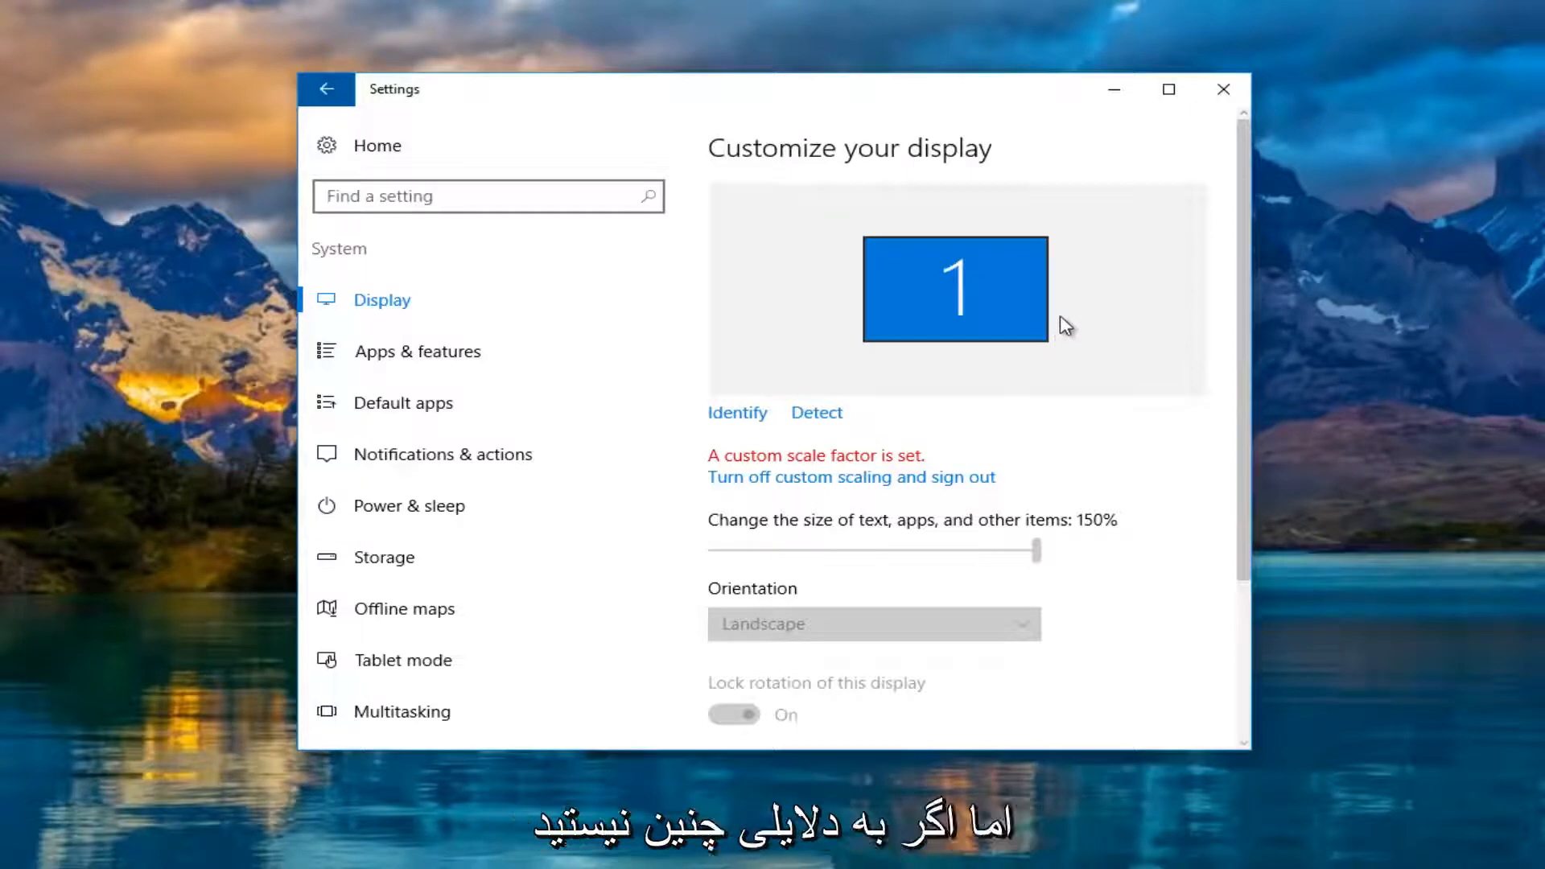
mouse_move(785, 325)
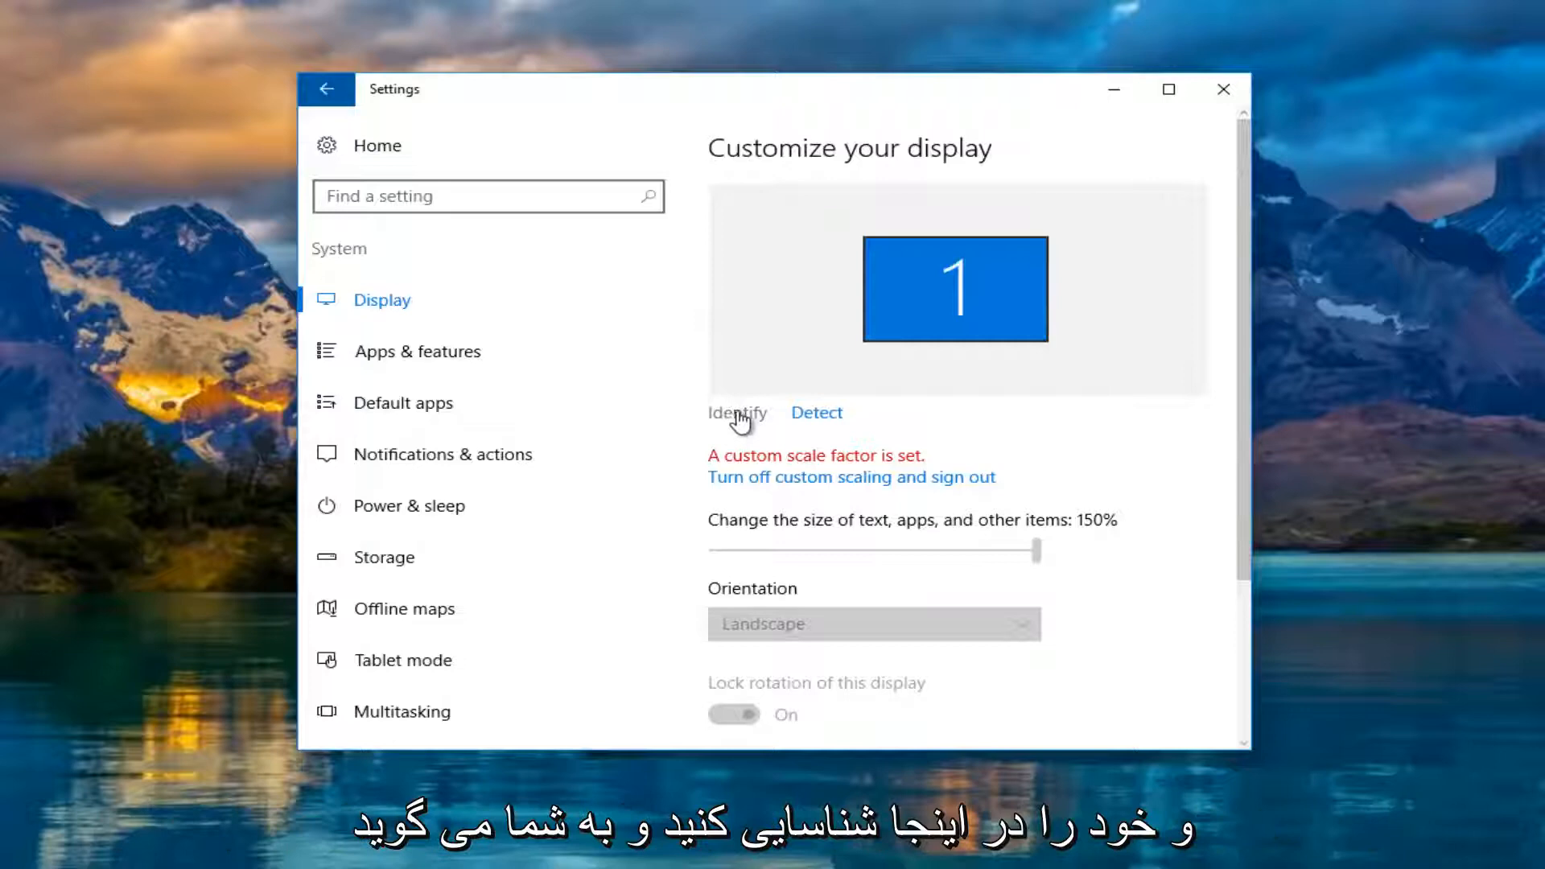
click(737, 413)
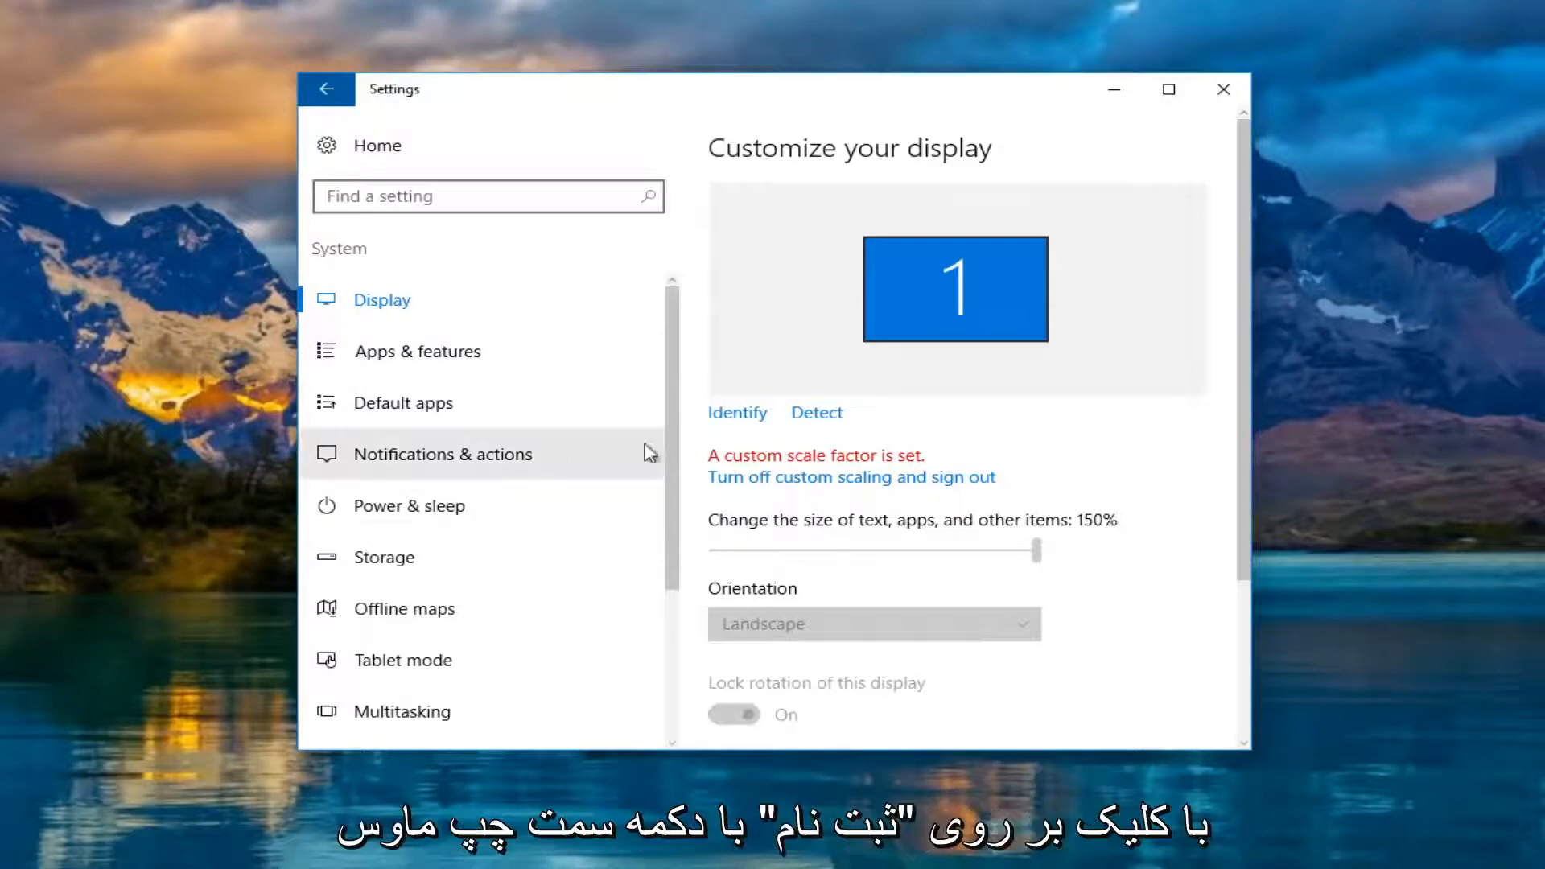
click(816, 413)
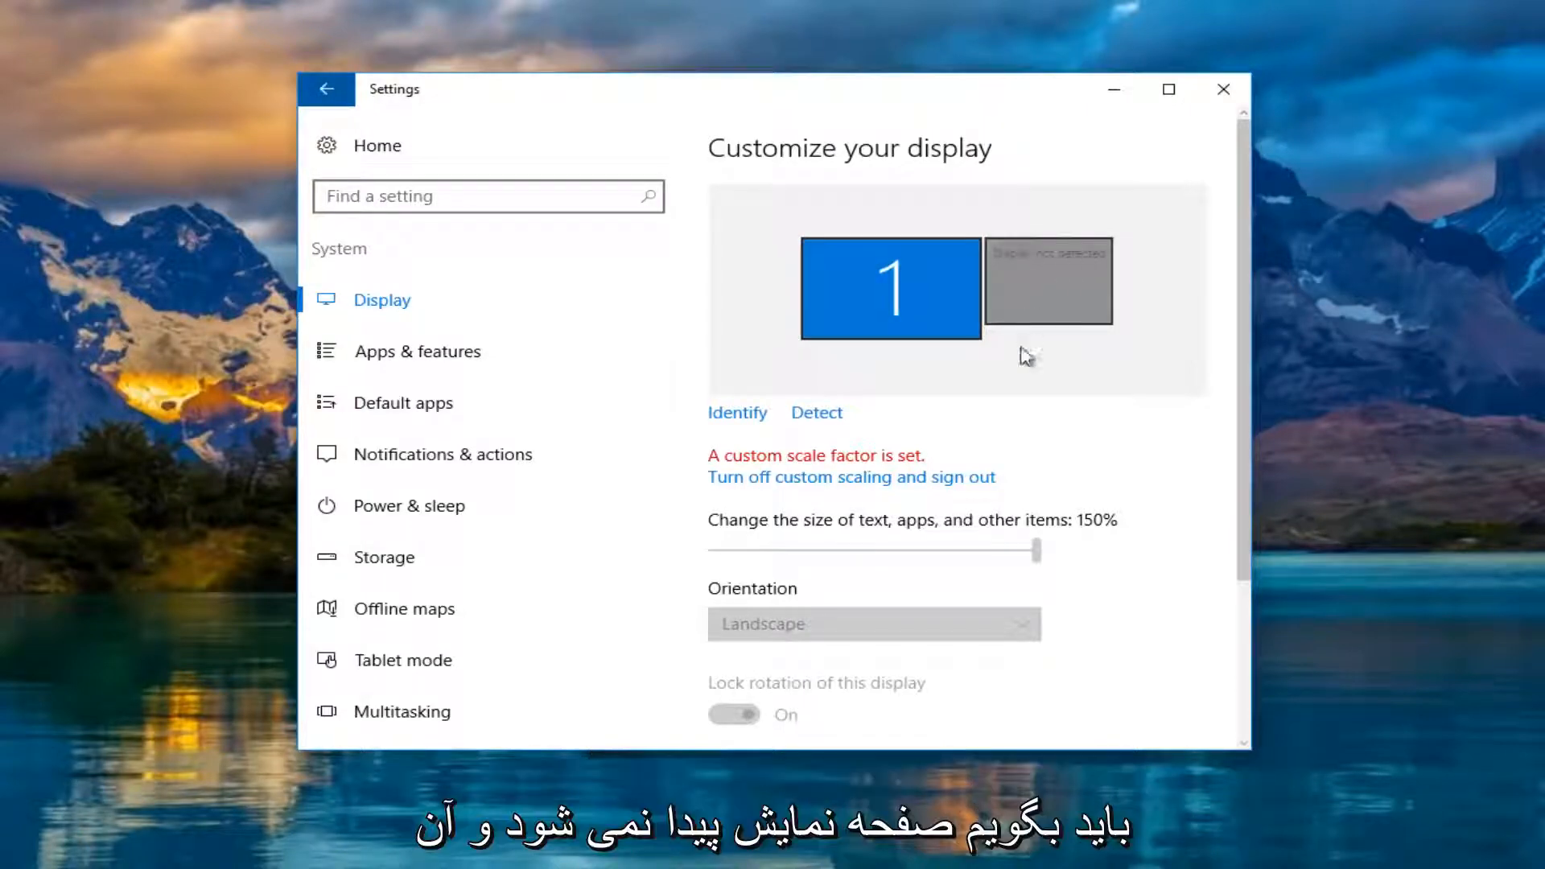
click(1049, 279)
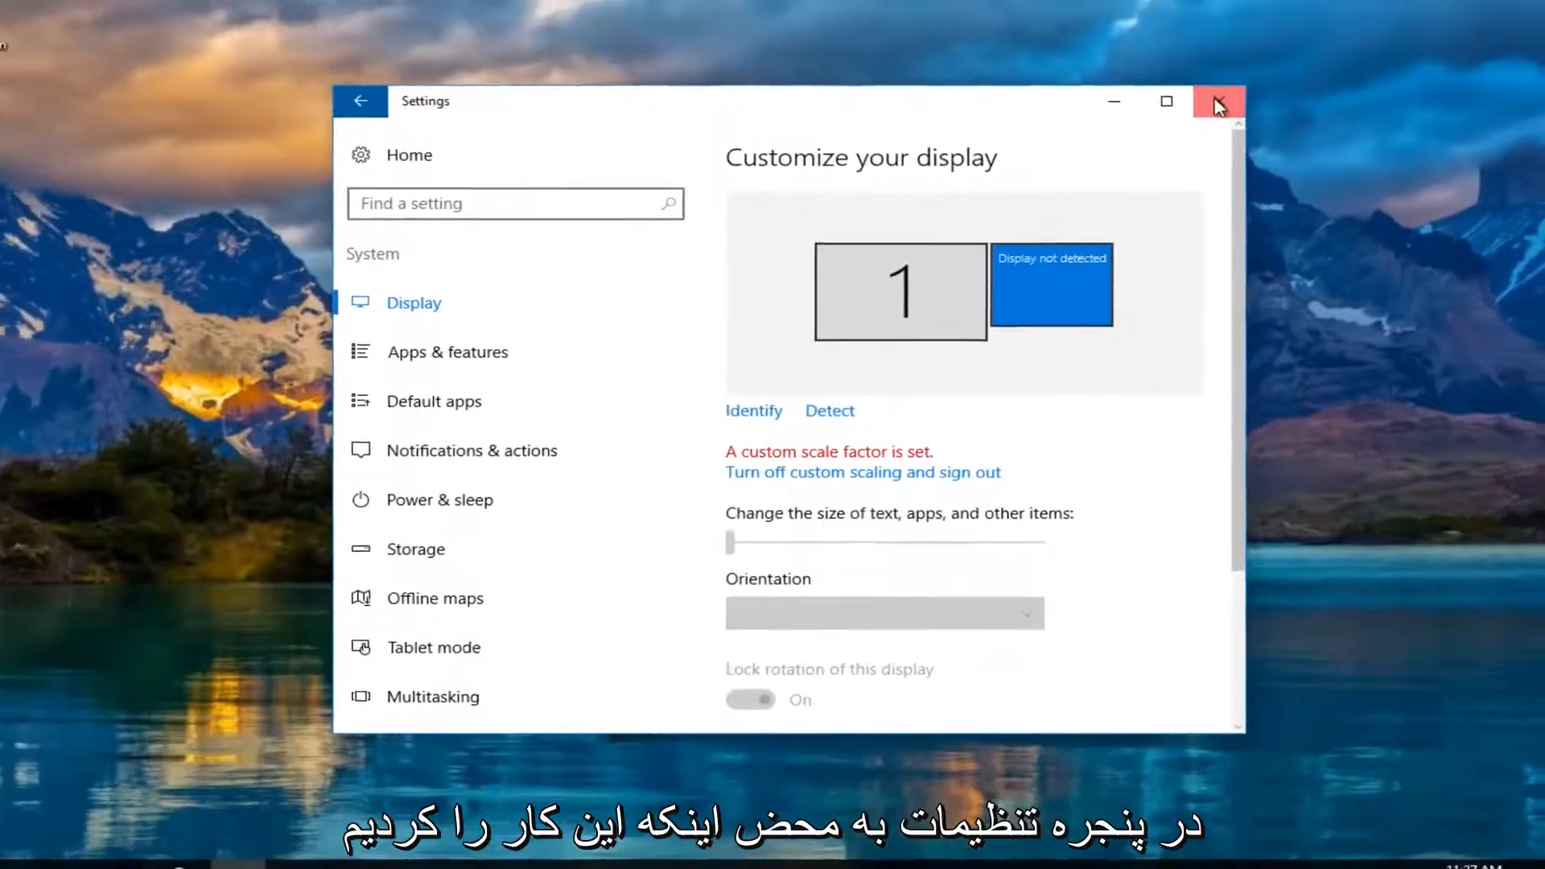
Step: Close Settings and search 'device manager' from the Start menu
click(1218, 101)
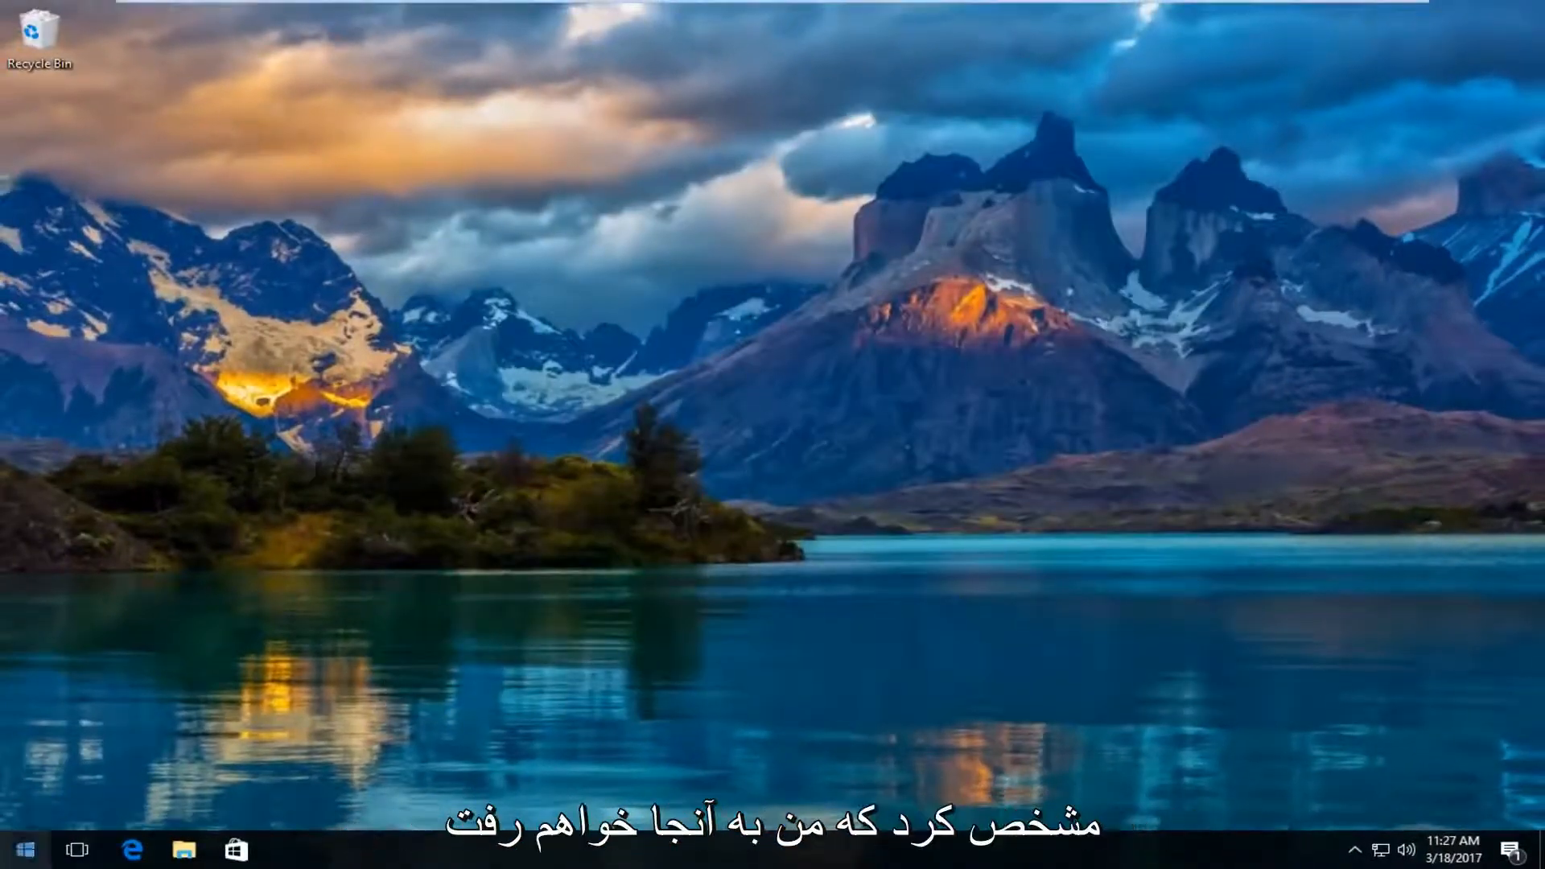
click(30, 847)
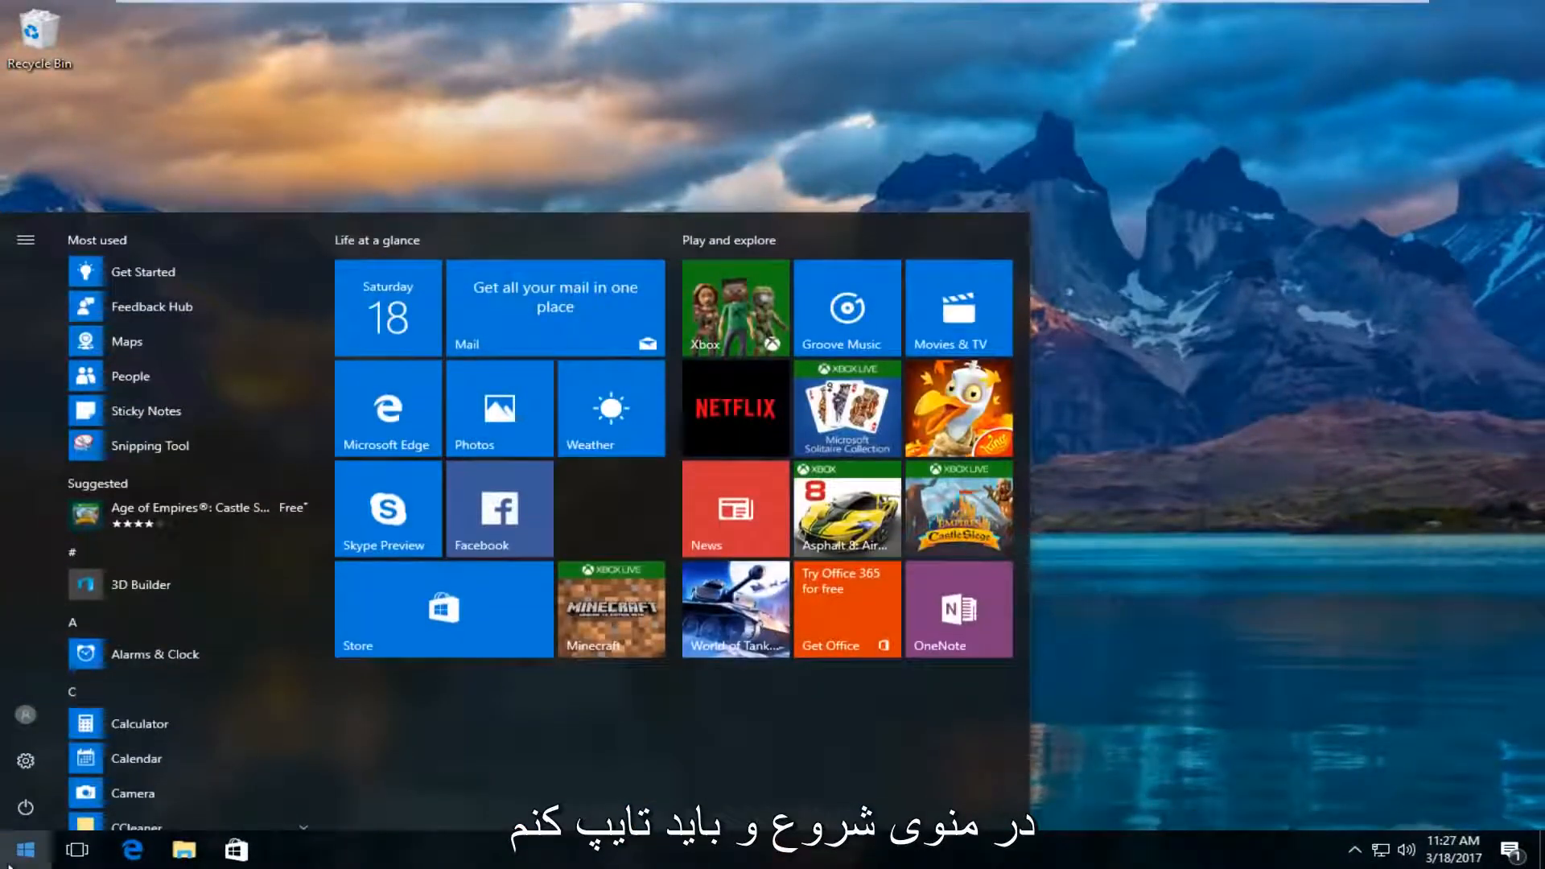
text(device manager)
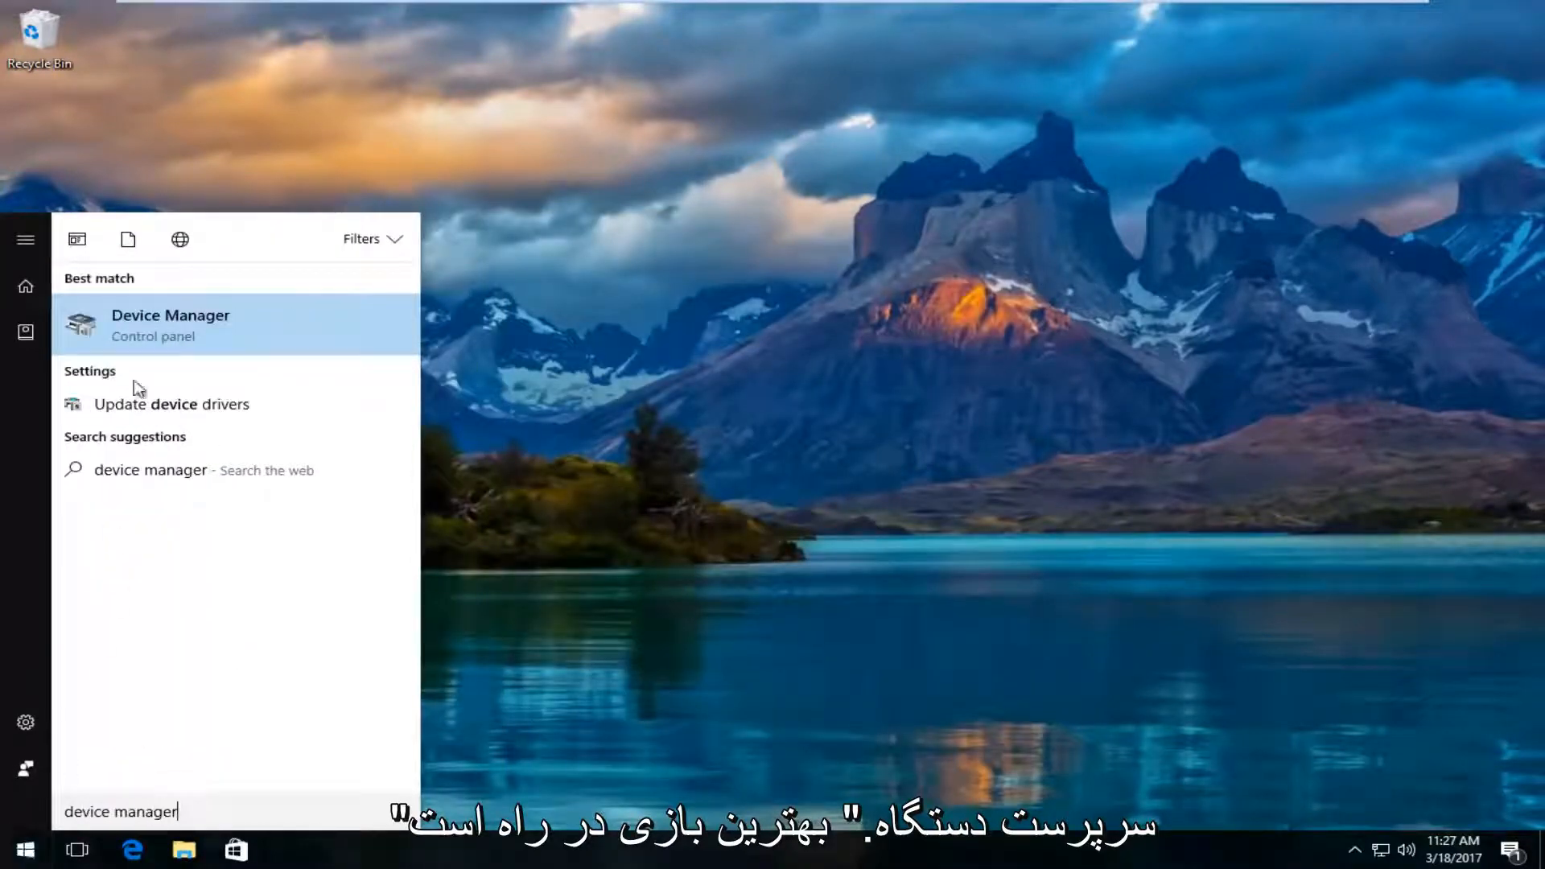
mouse_move(163, 328)
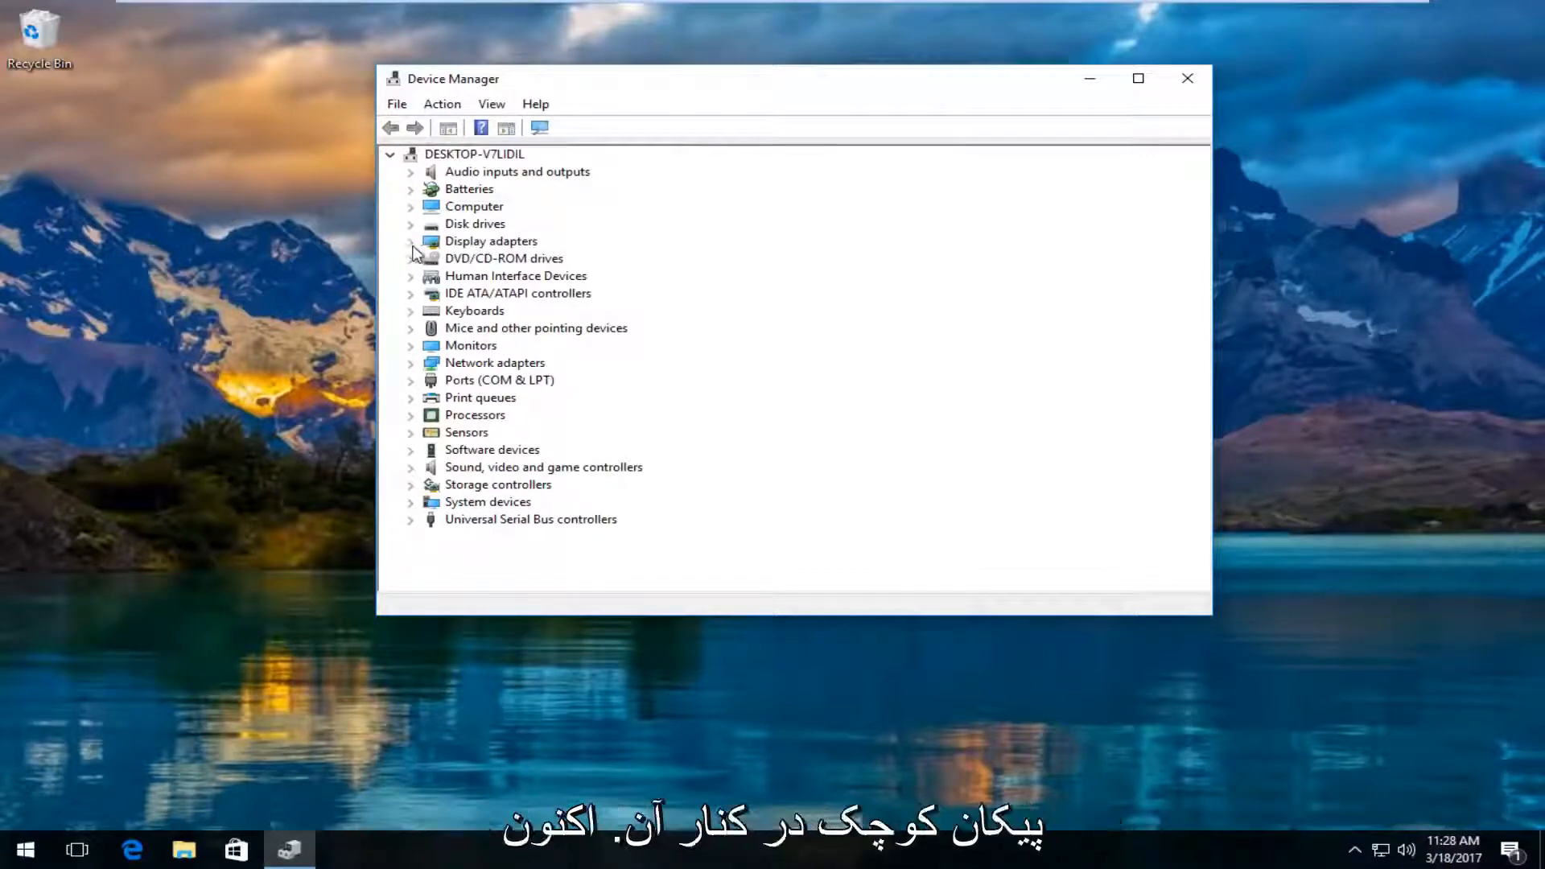
Step: Under Display adapters, launch Update Driver Software for VMware SVGA 3D
click(411, 242)
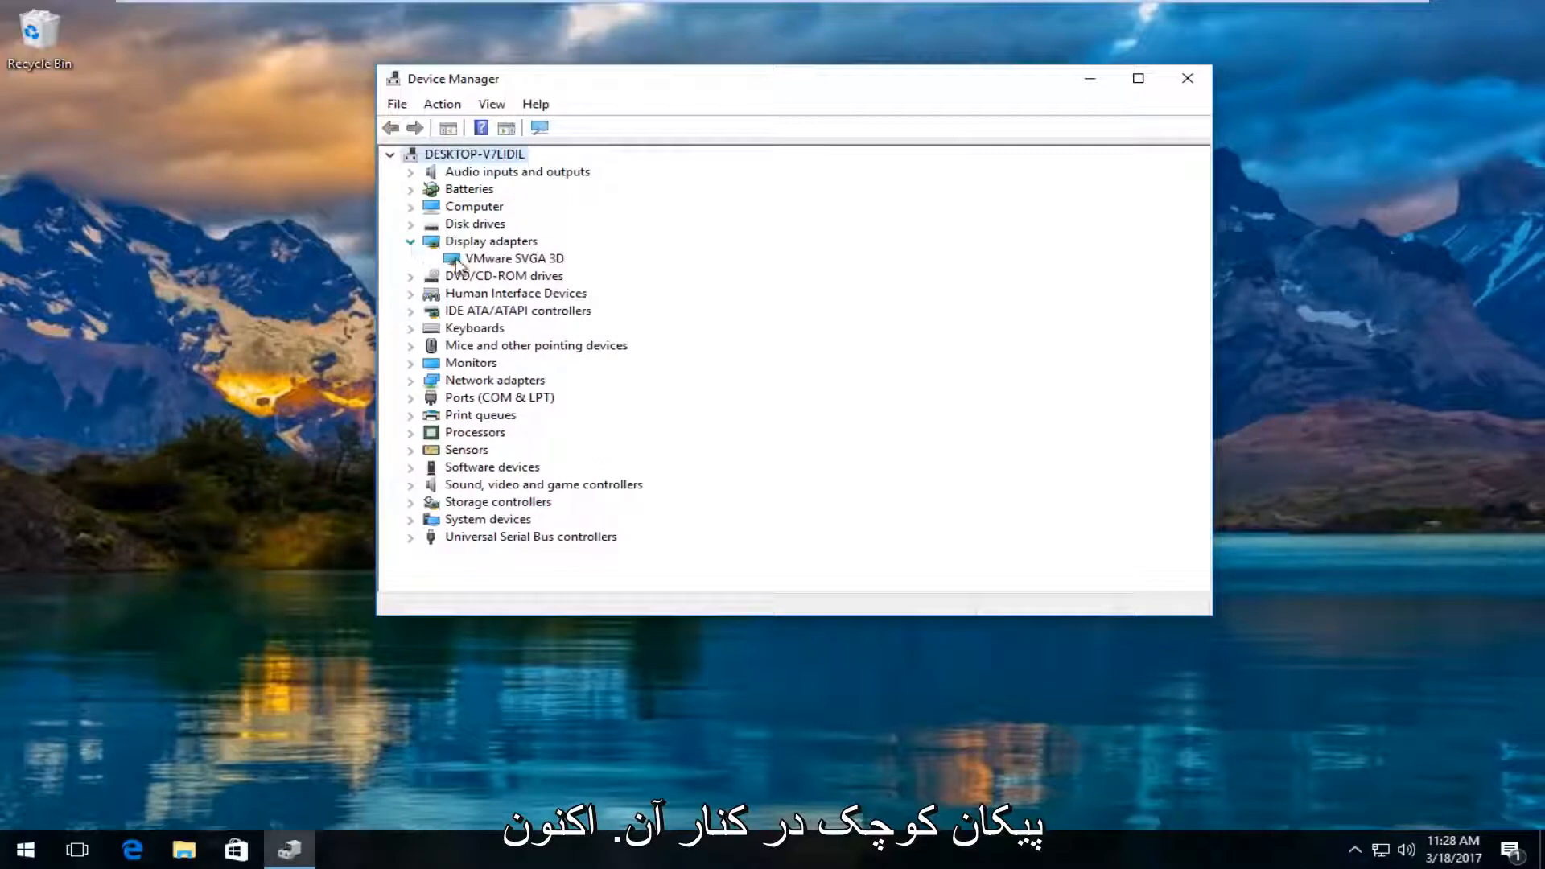
click(513, 258)
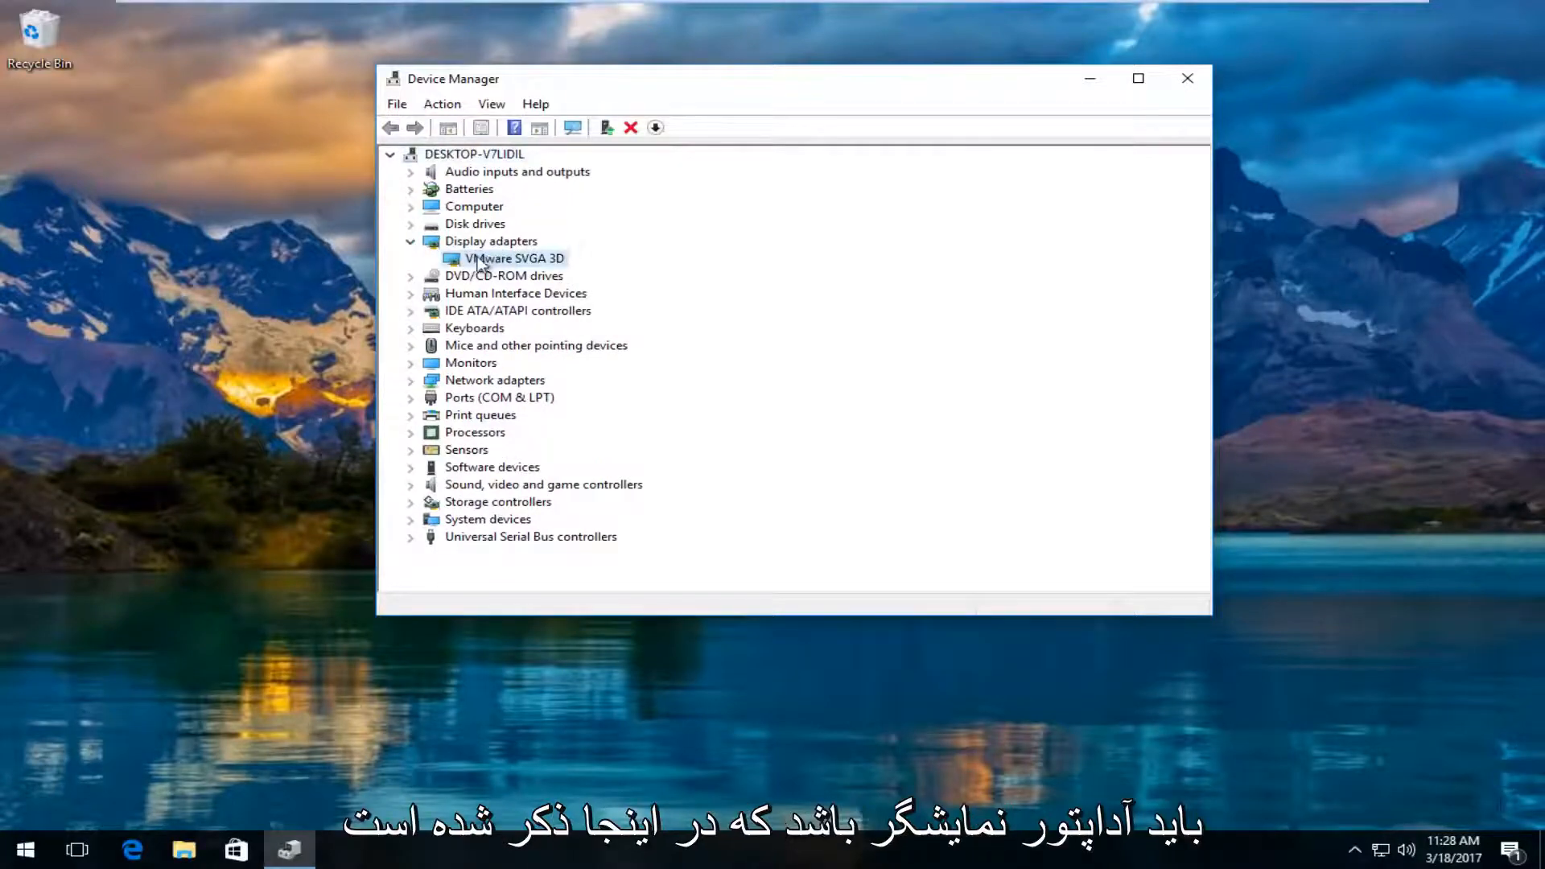
right_click(486, 258)
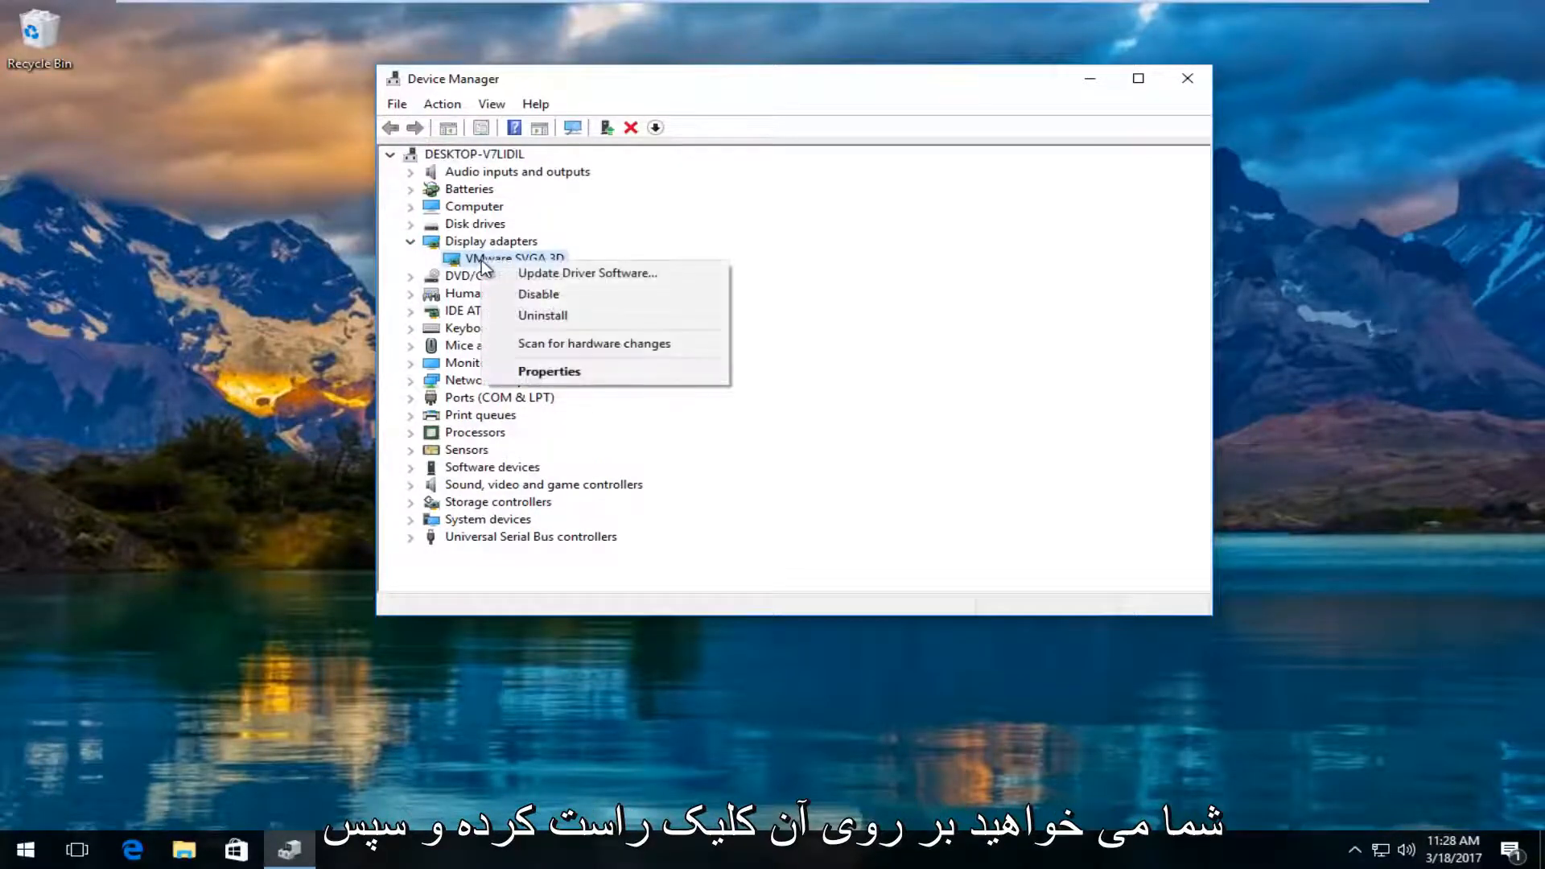
mouse_move(566, 272)
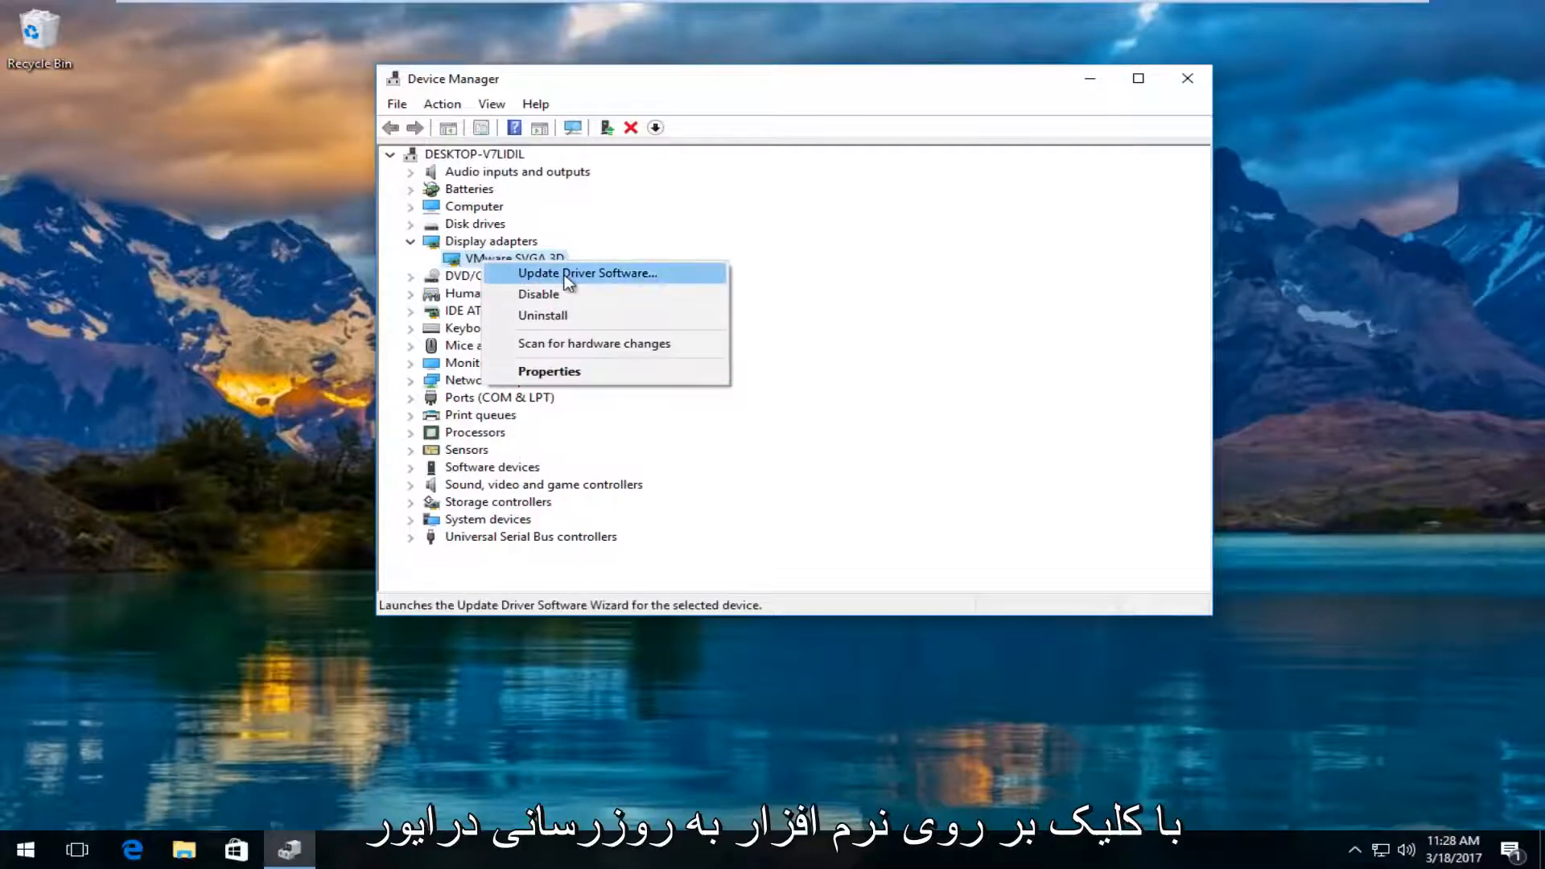
click(588, 273)
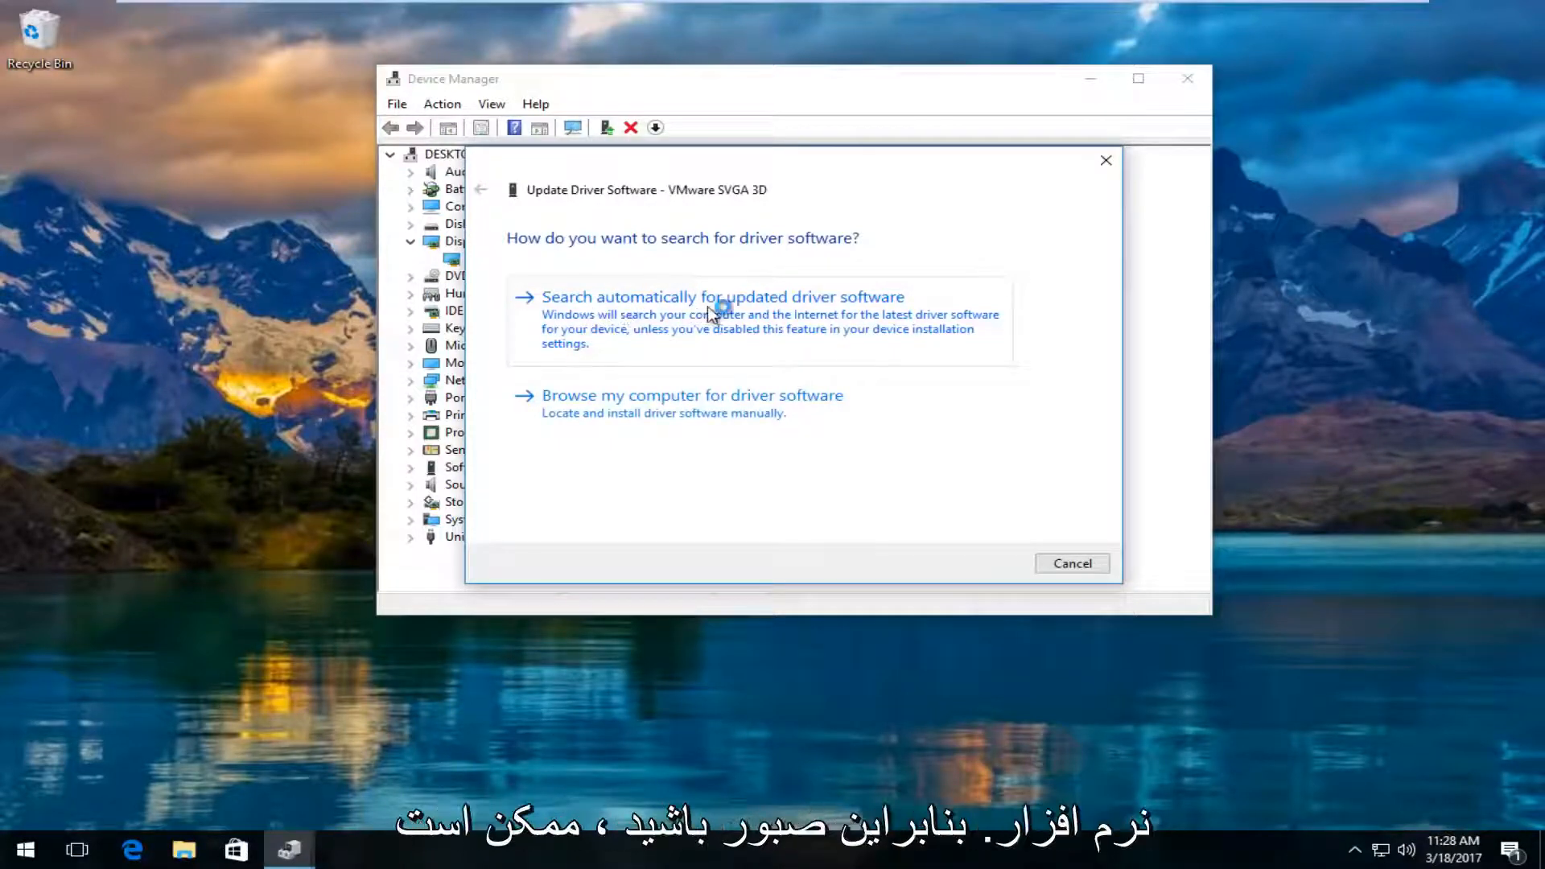
Step: Search automatically for updated VMware SVGA 3D driver software
click(721, 297)
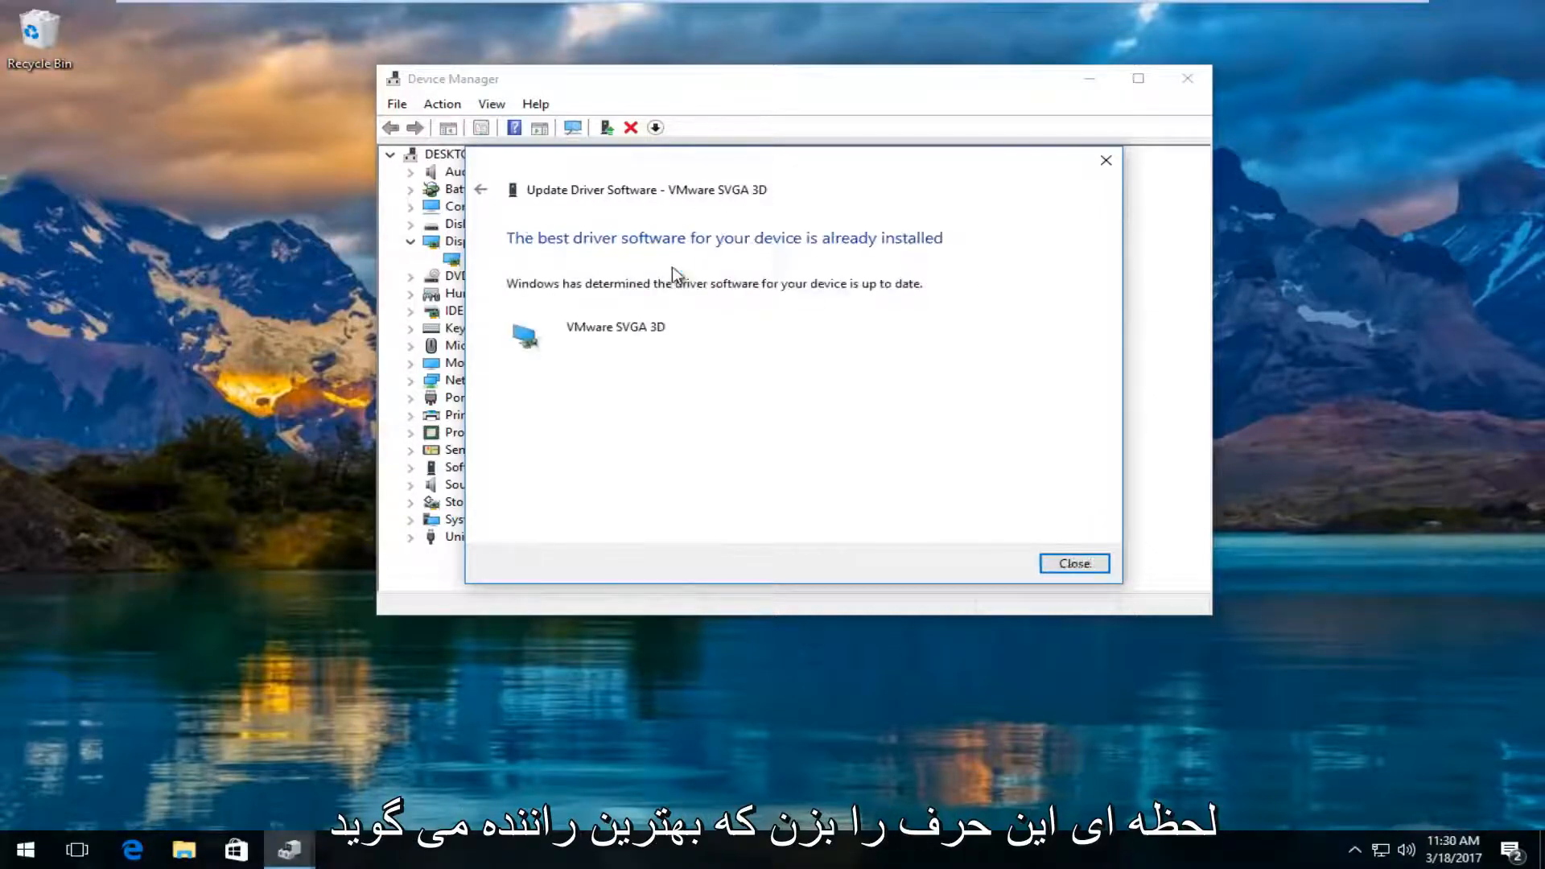
mouse_move(620, 268)
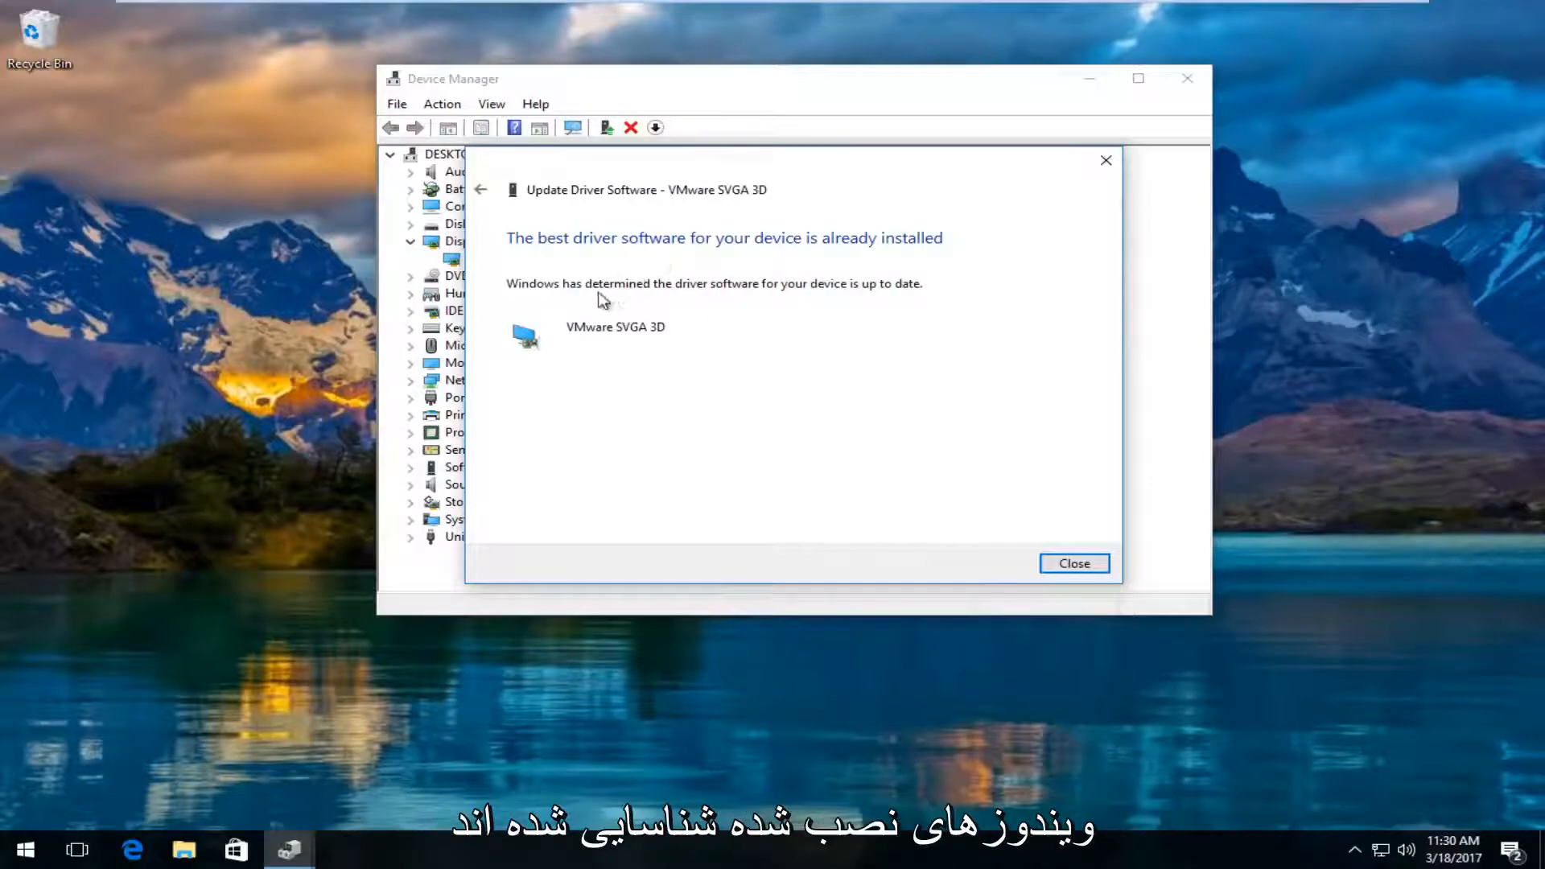
mouse_move(814, 303)
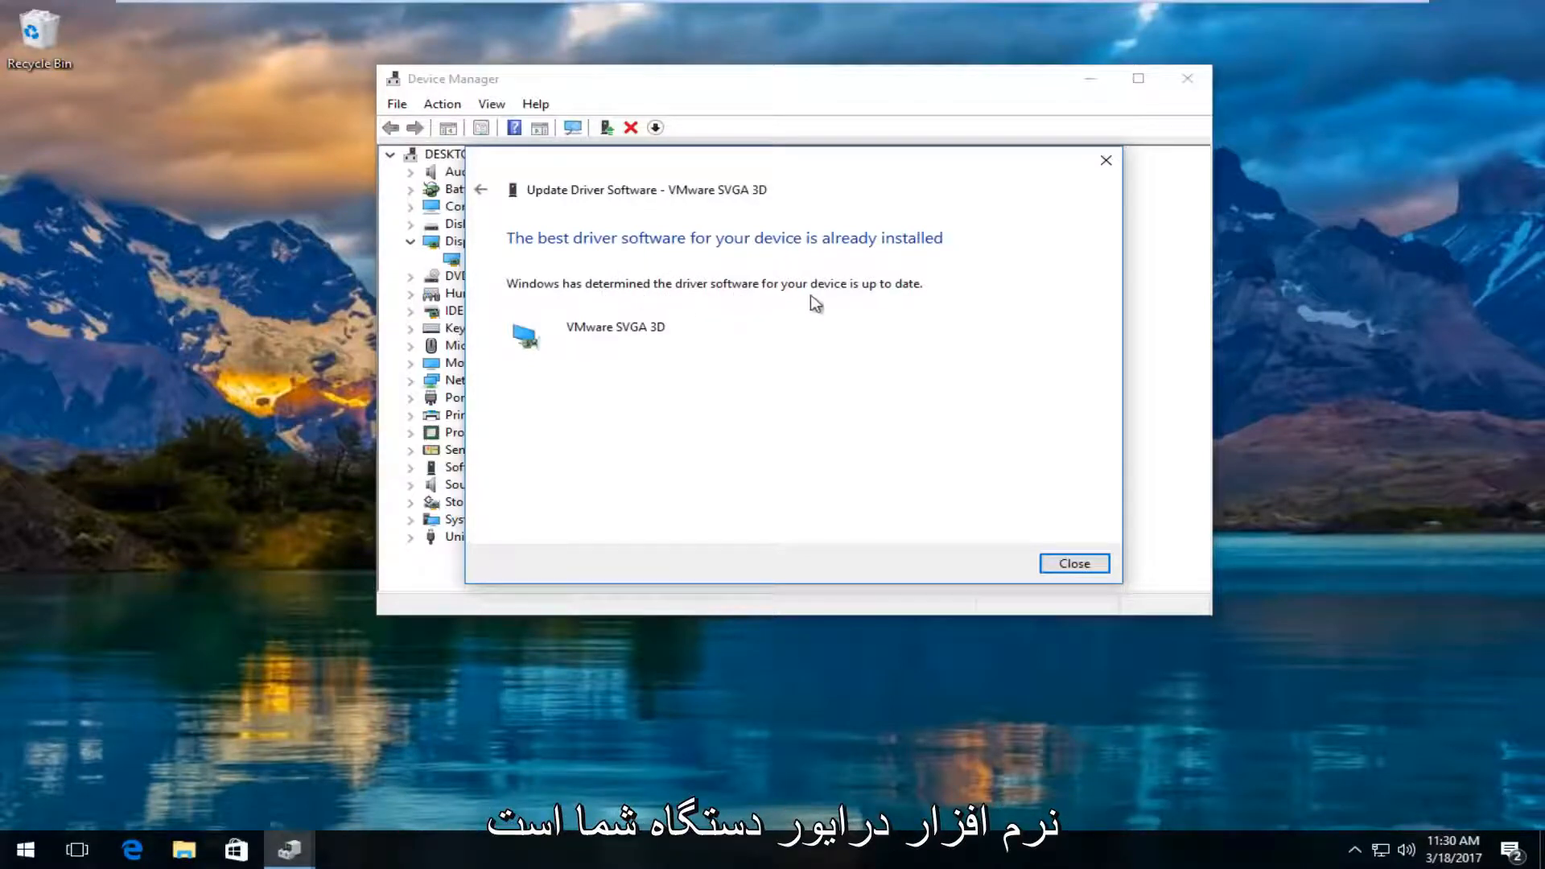
mouse_move(698, 402)
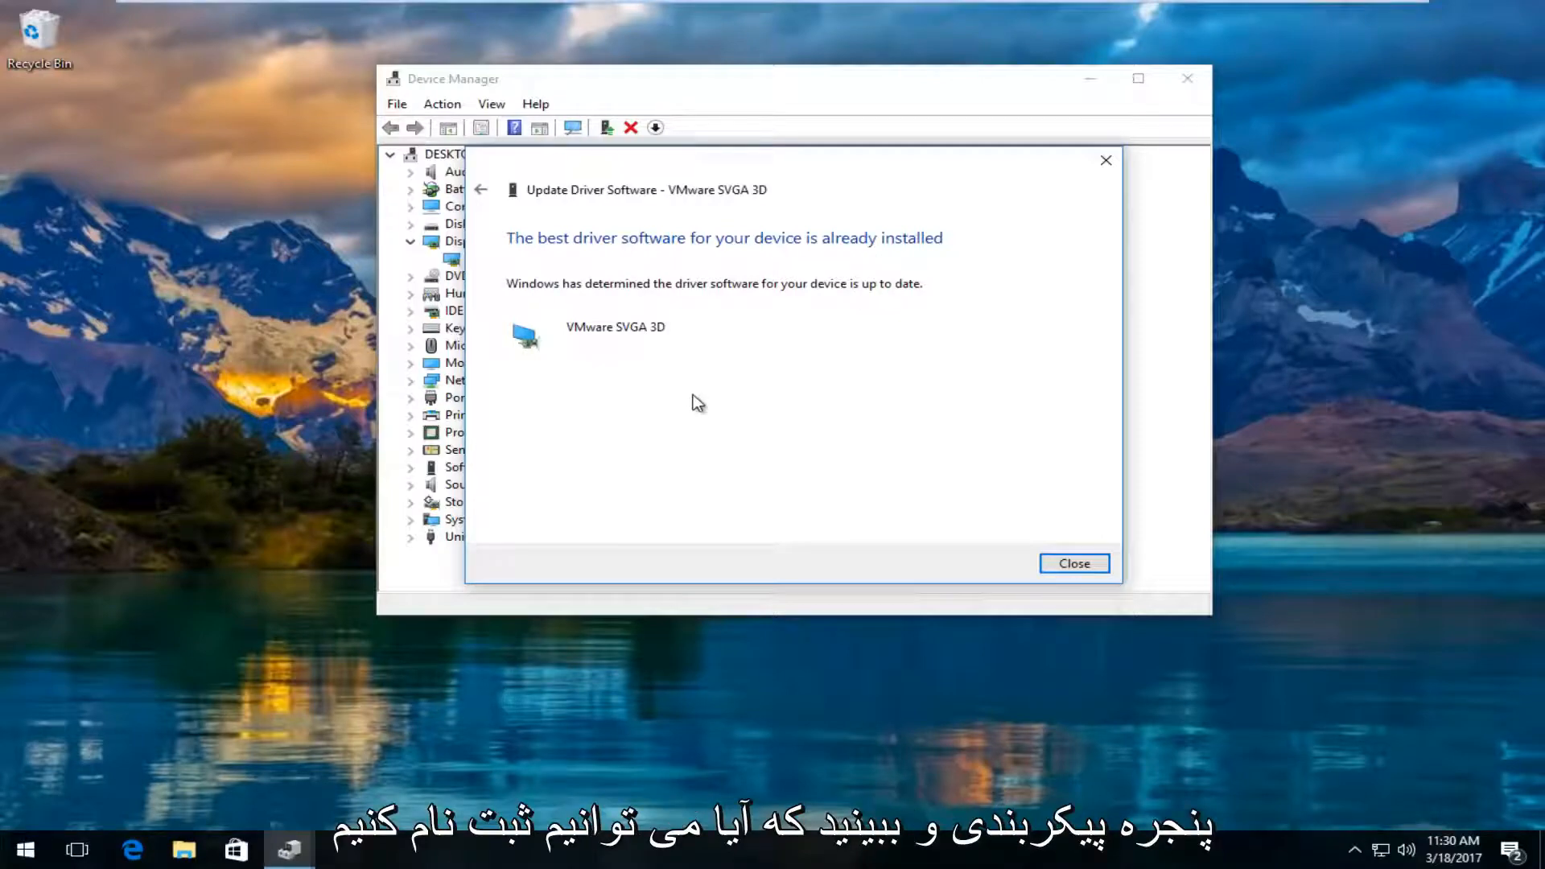
mouse_move(684, 397)
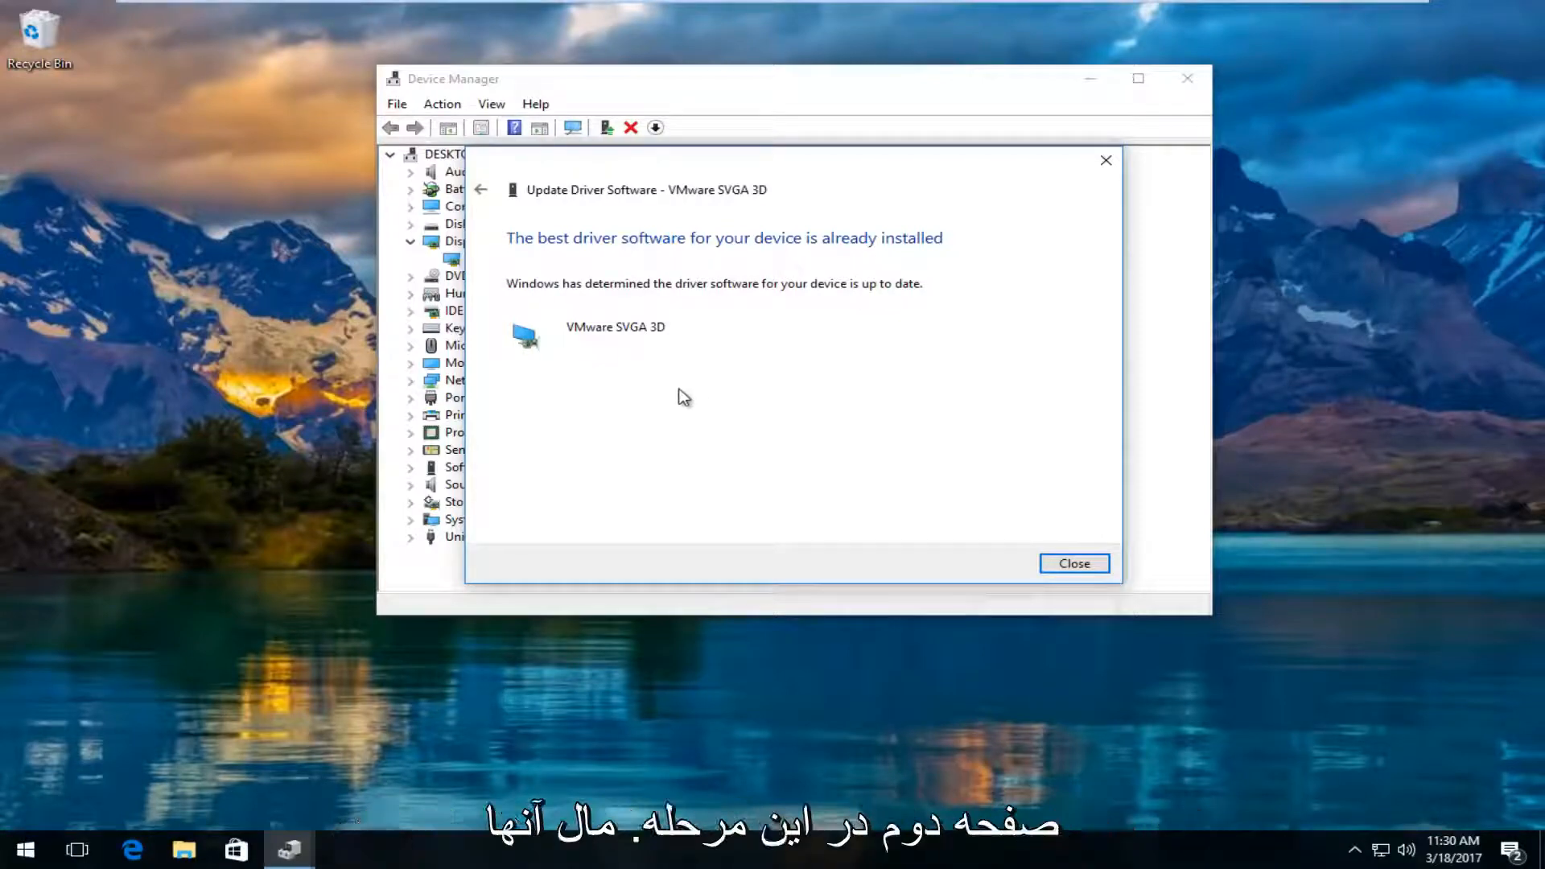
mouse_move(473, 187)
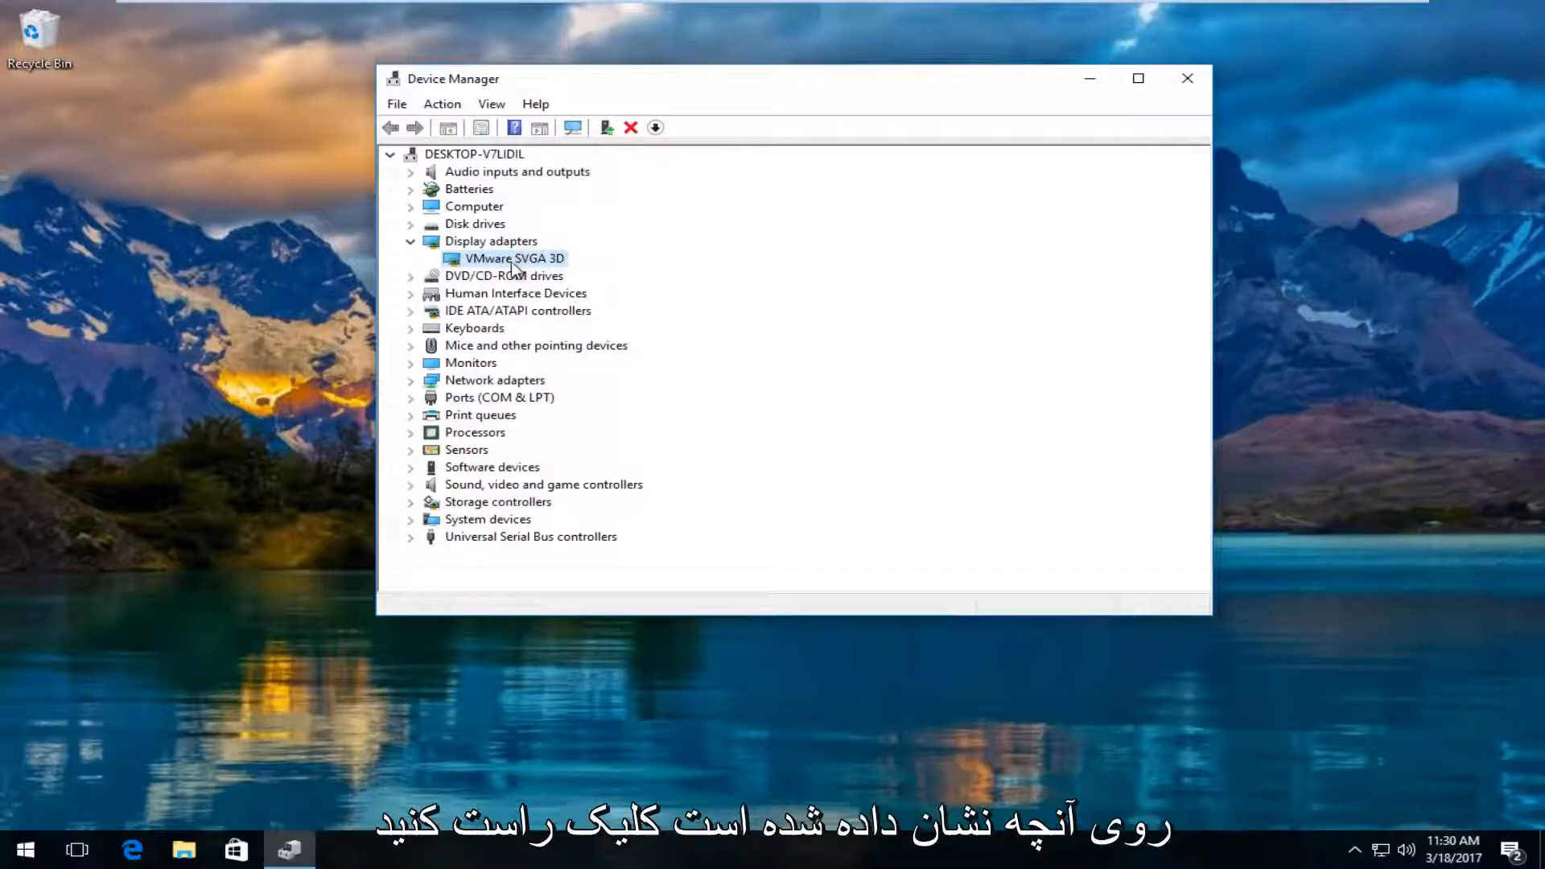
right_click(510, 258)
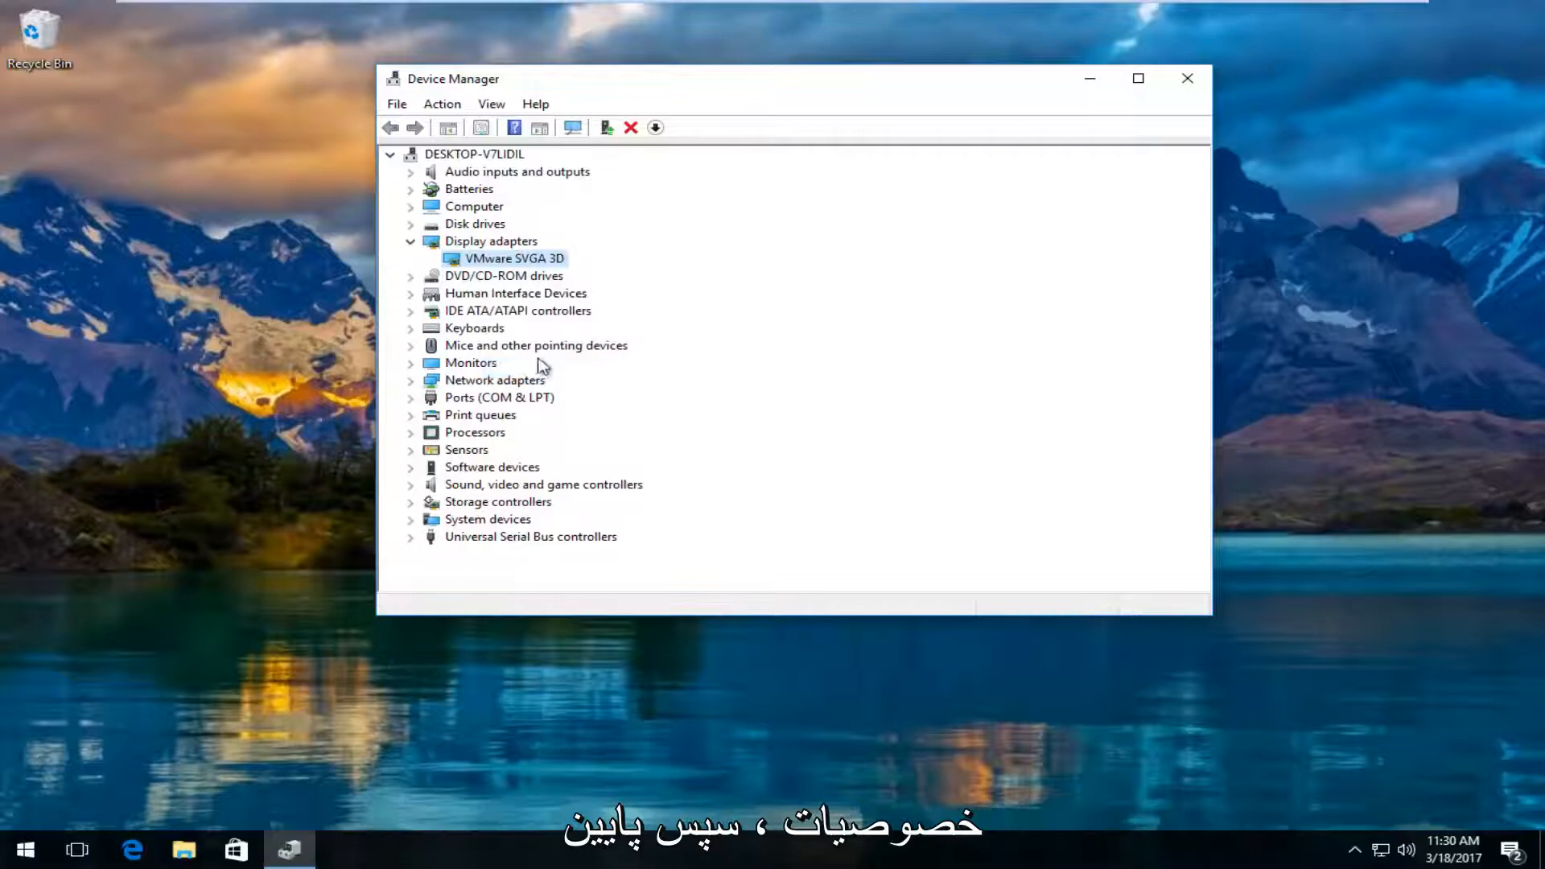
double_click(513, 258)
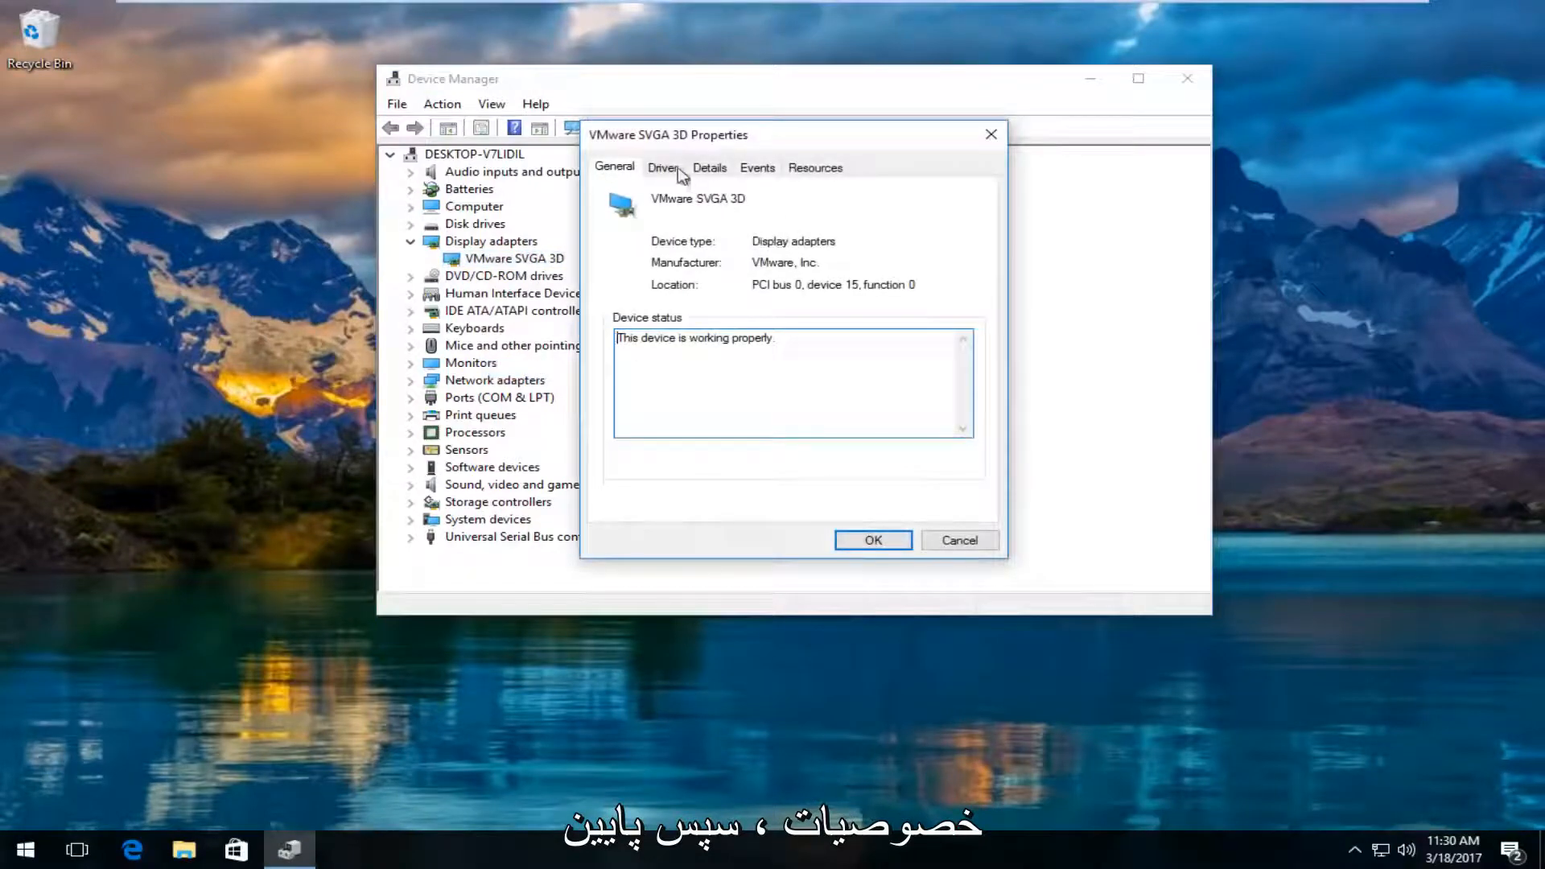
click(663, 168)
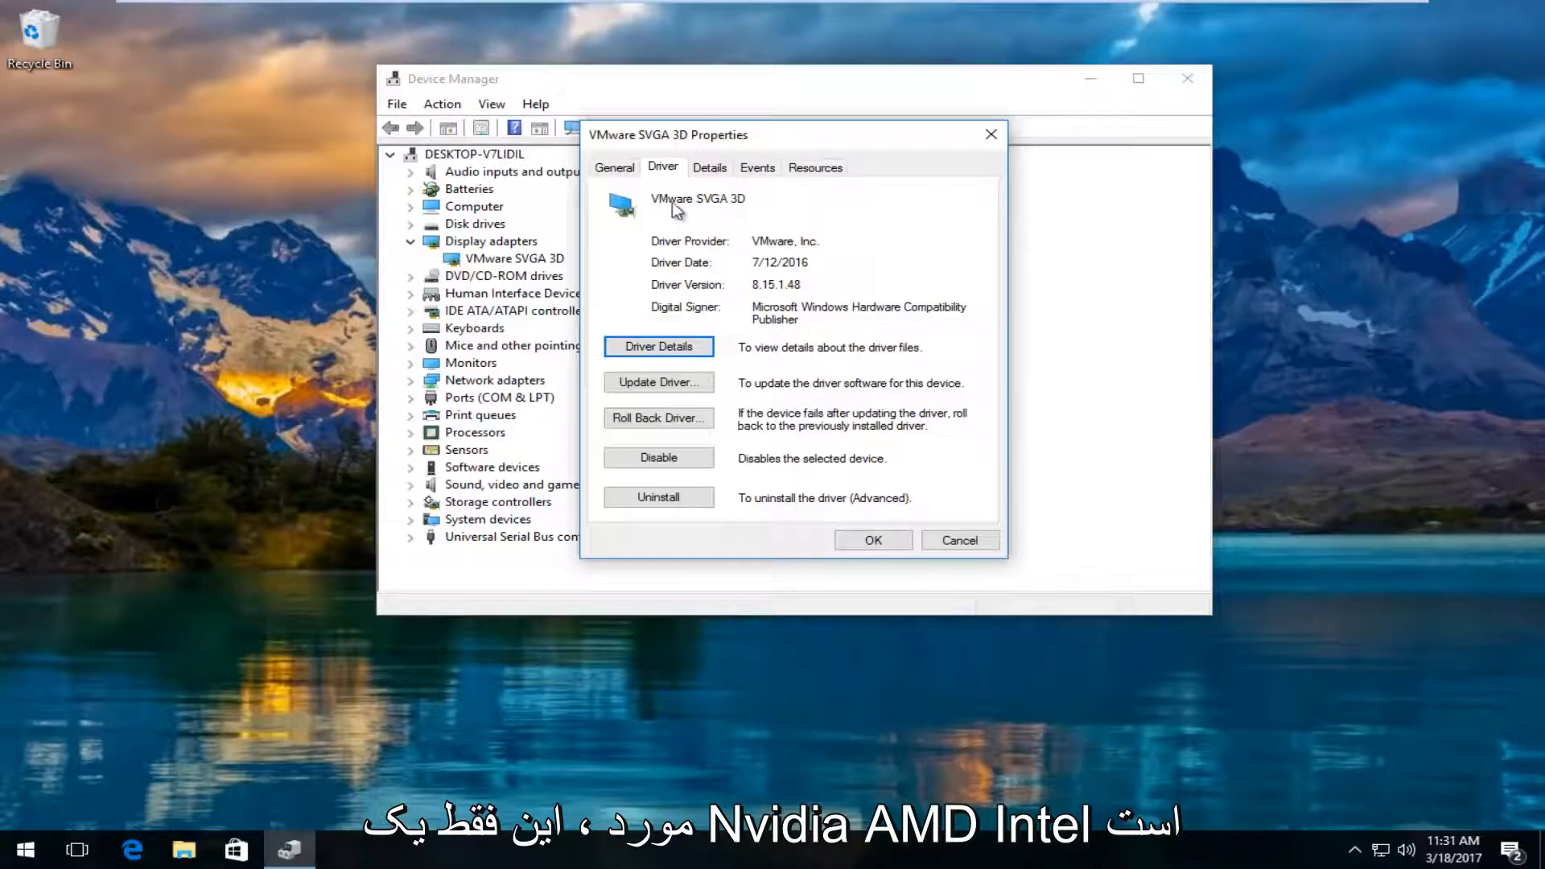
mouse_move(703, 219)
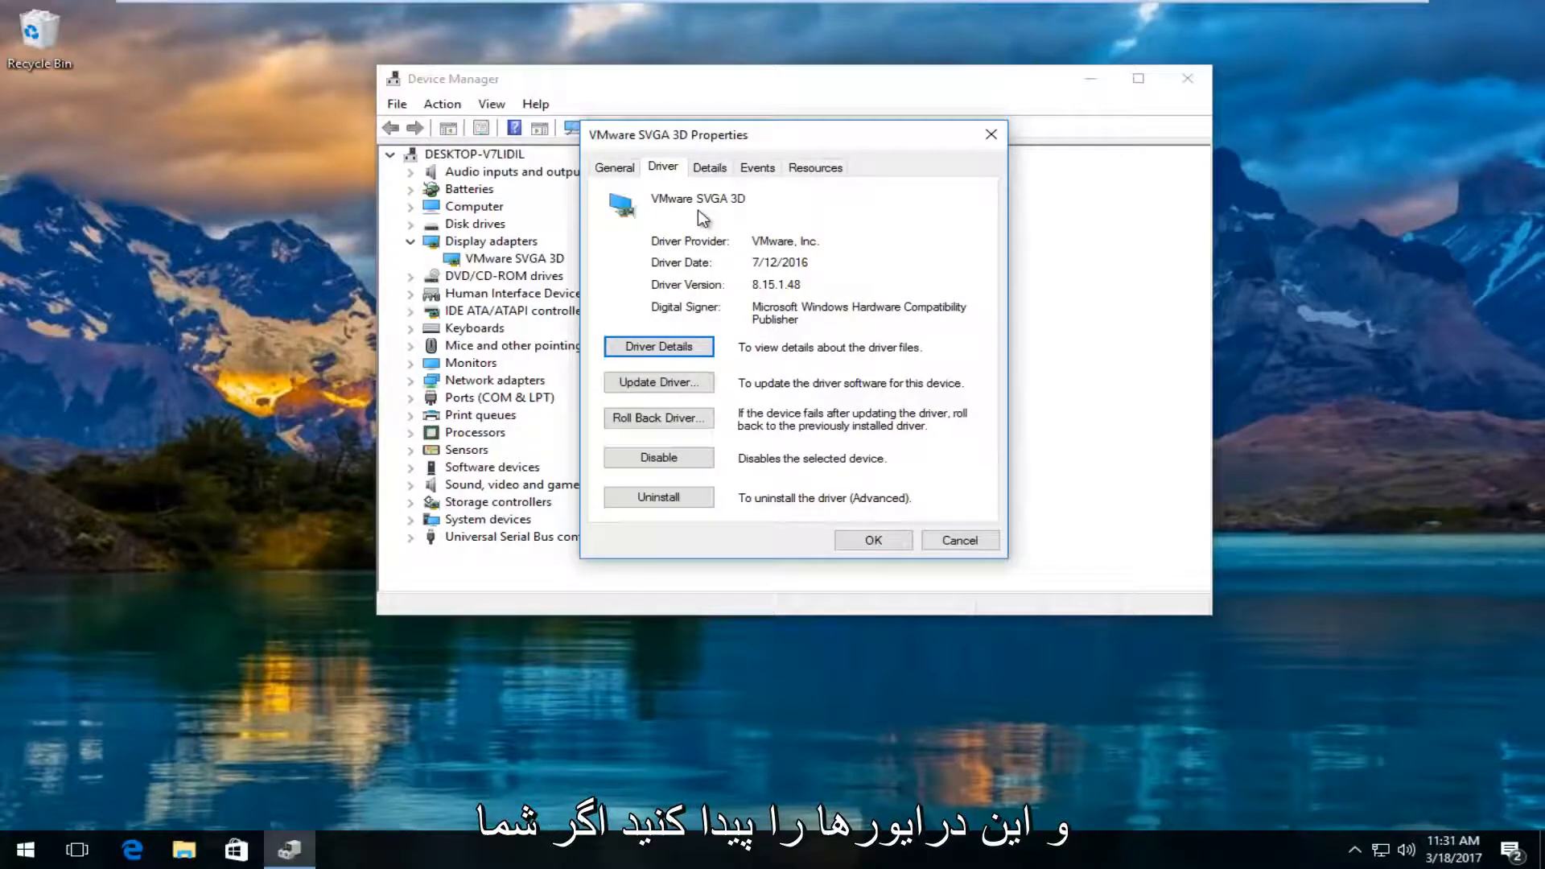
mouse_move(713, 266)
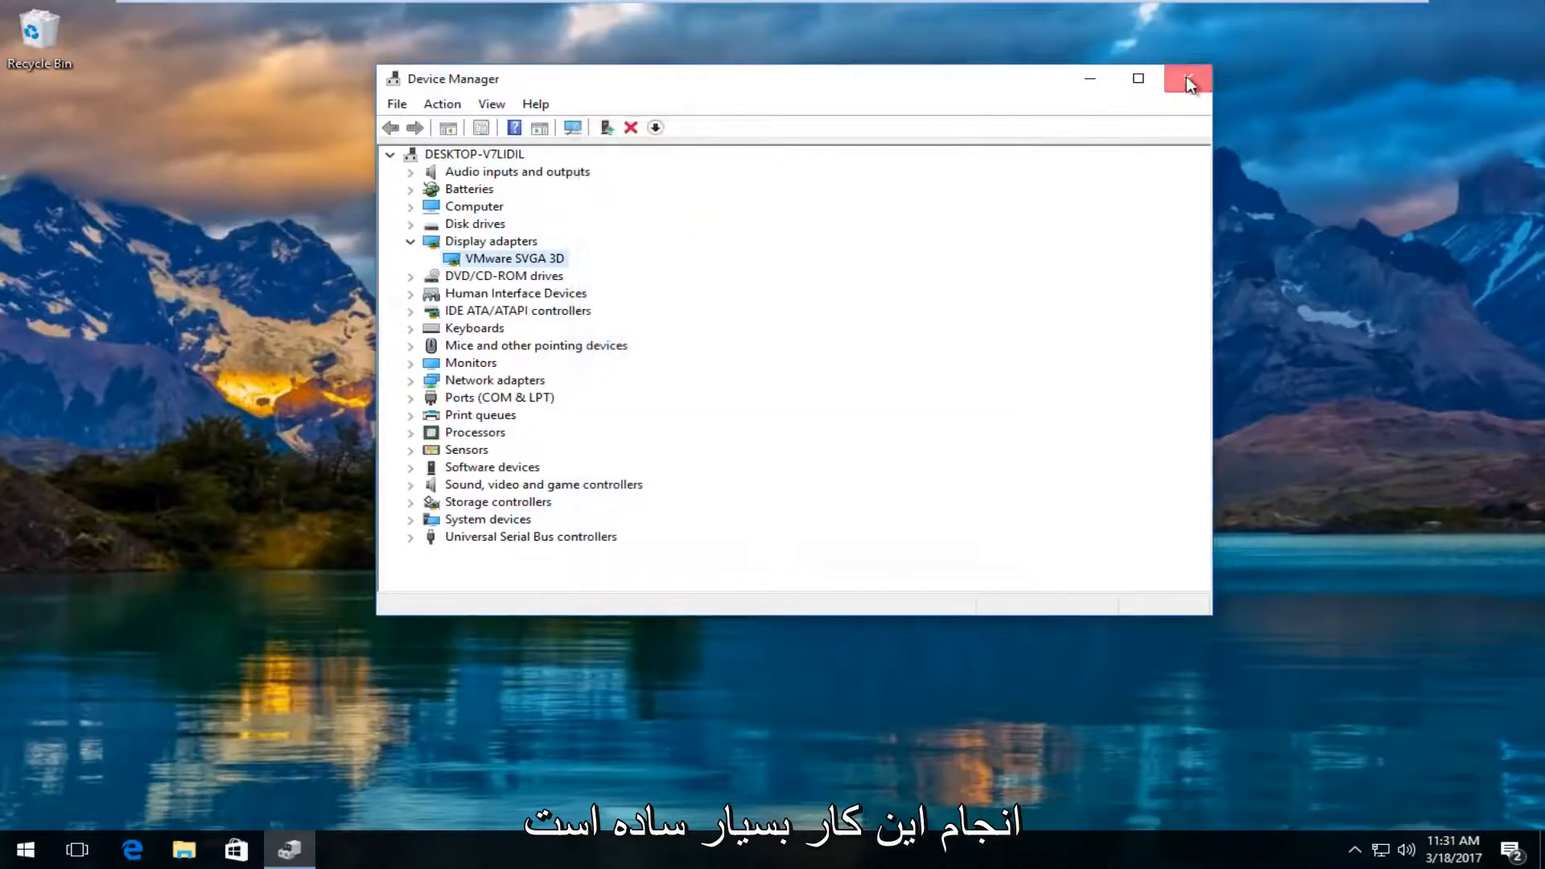
Step: Close Device Manager, launch Edge, and go to google.com
click(1189, 78)
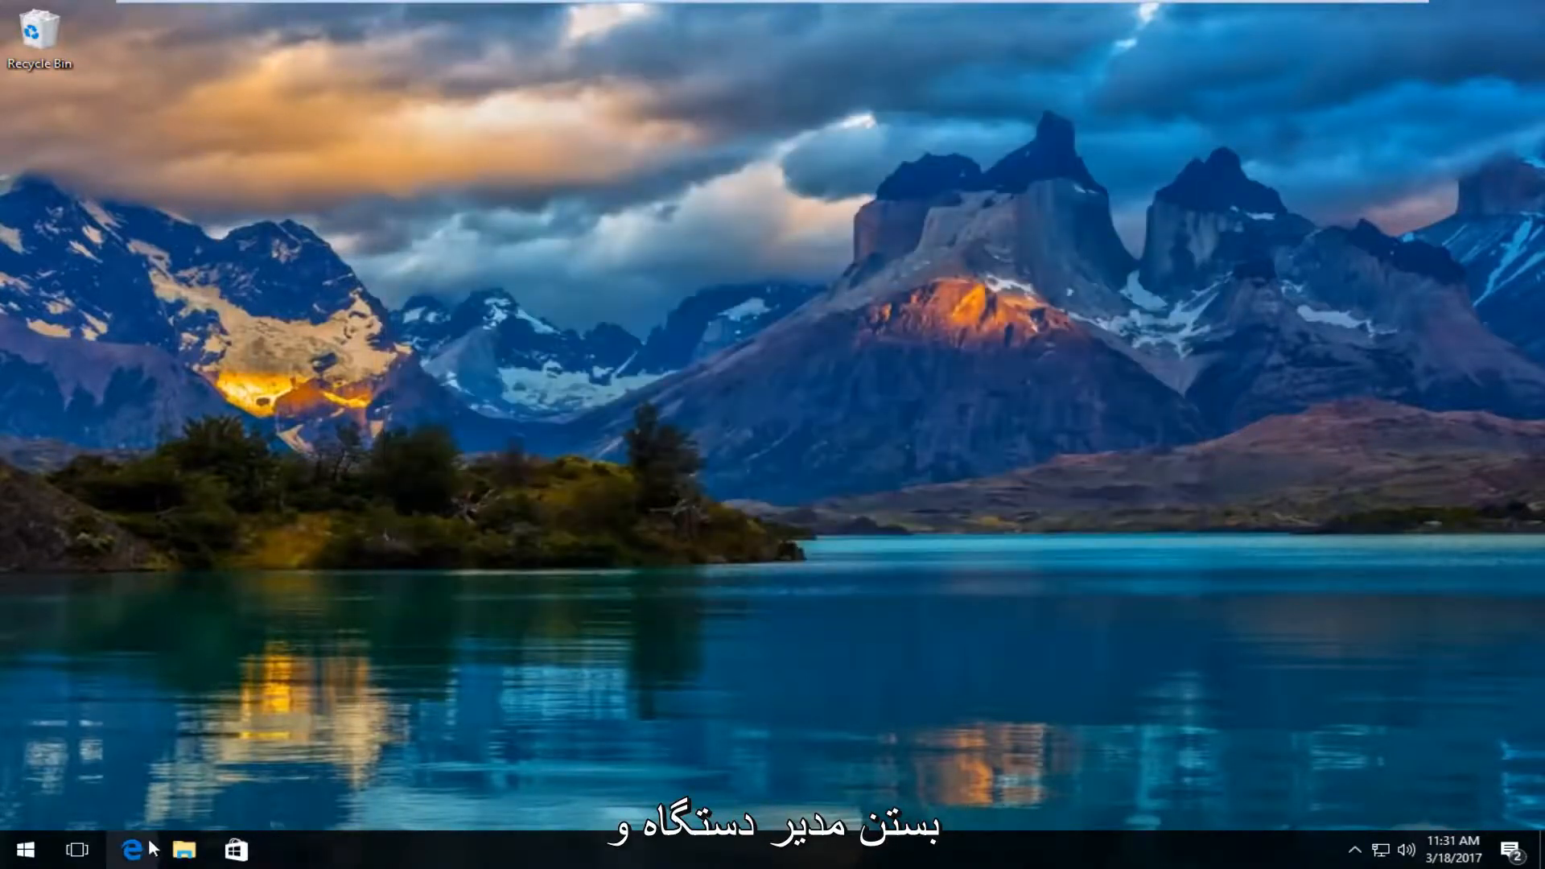
click(133, 850)
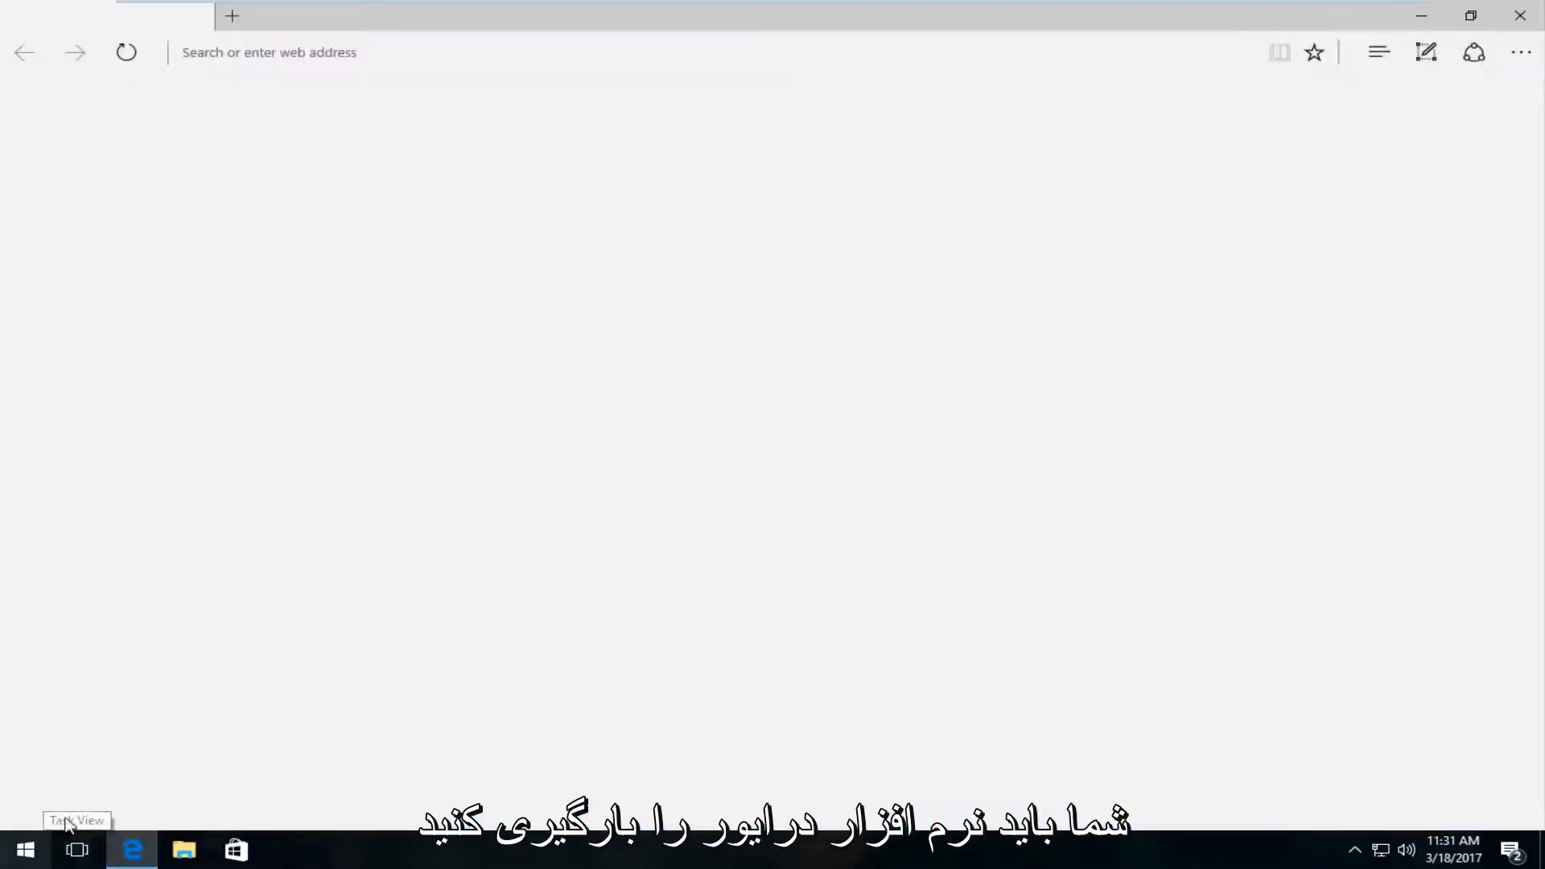
text(google.com/?gws_rd=ssl#spf=1)
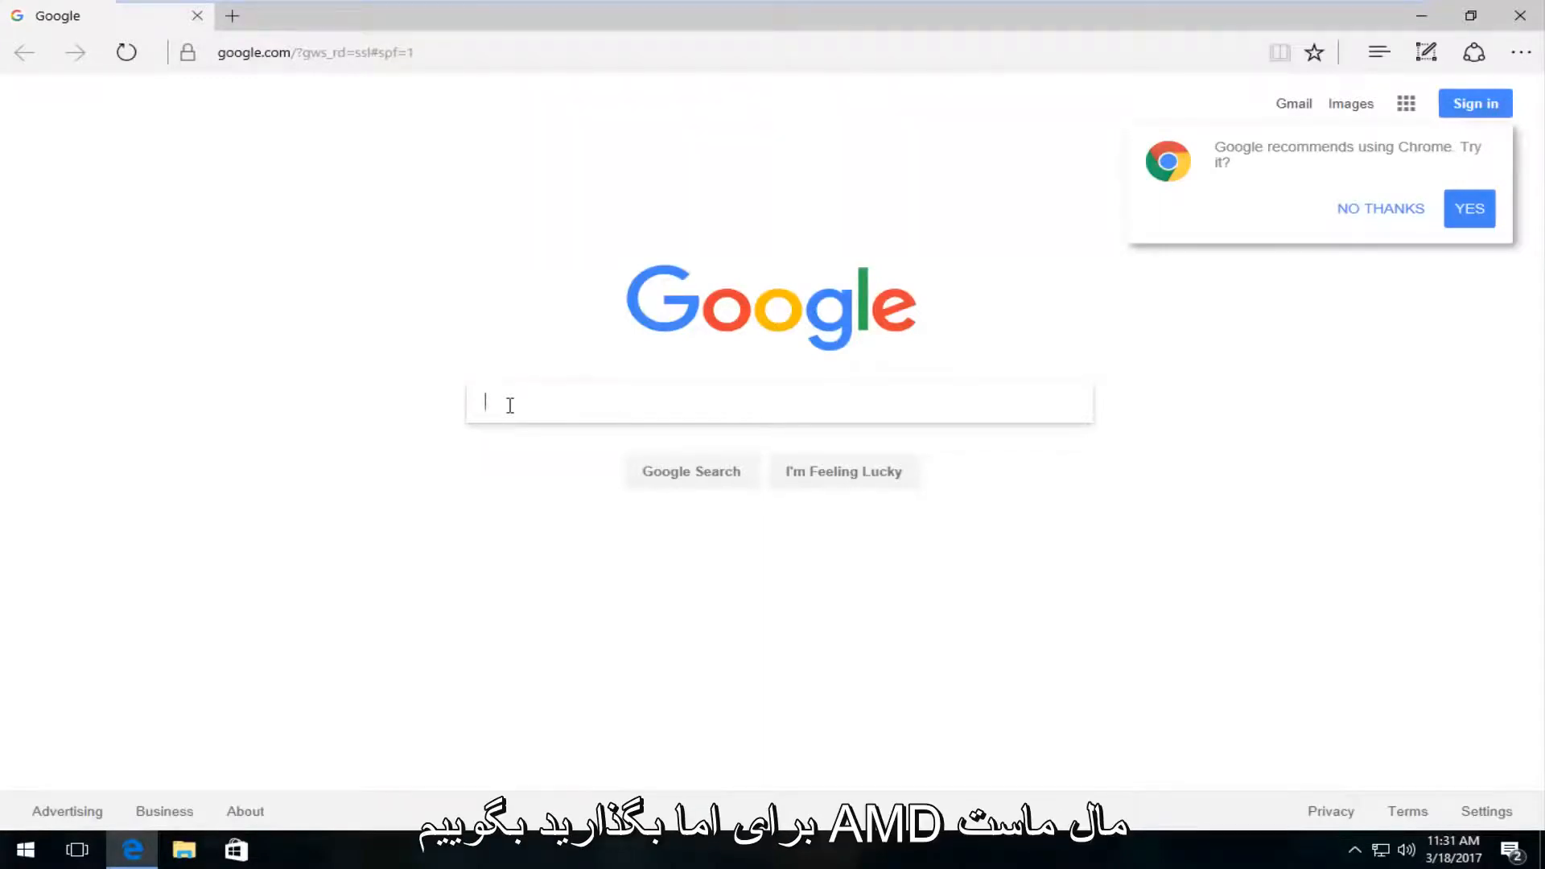
Step: Google 'amd driver update'
text(amd)
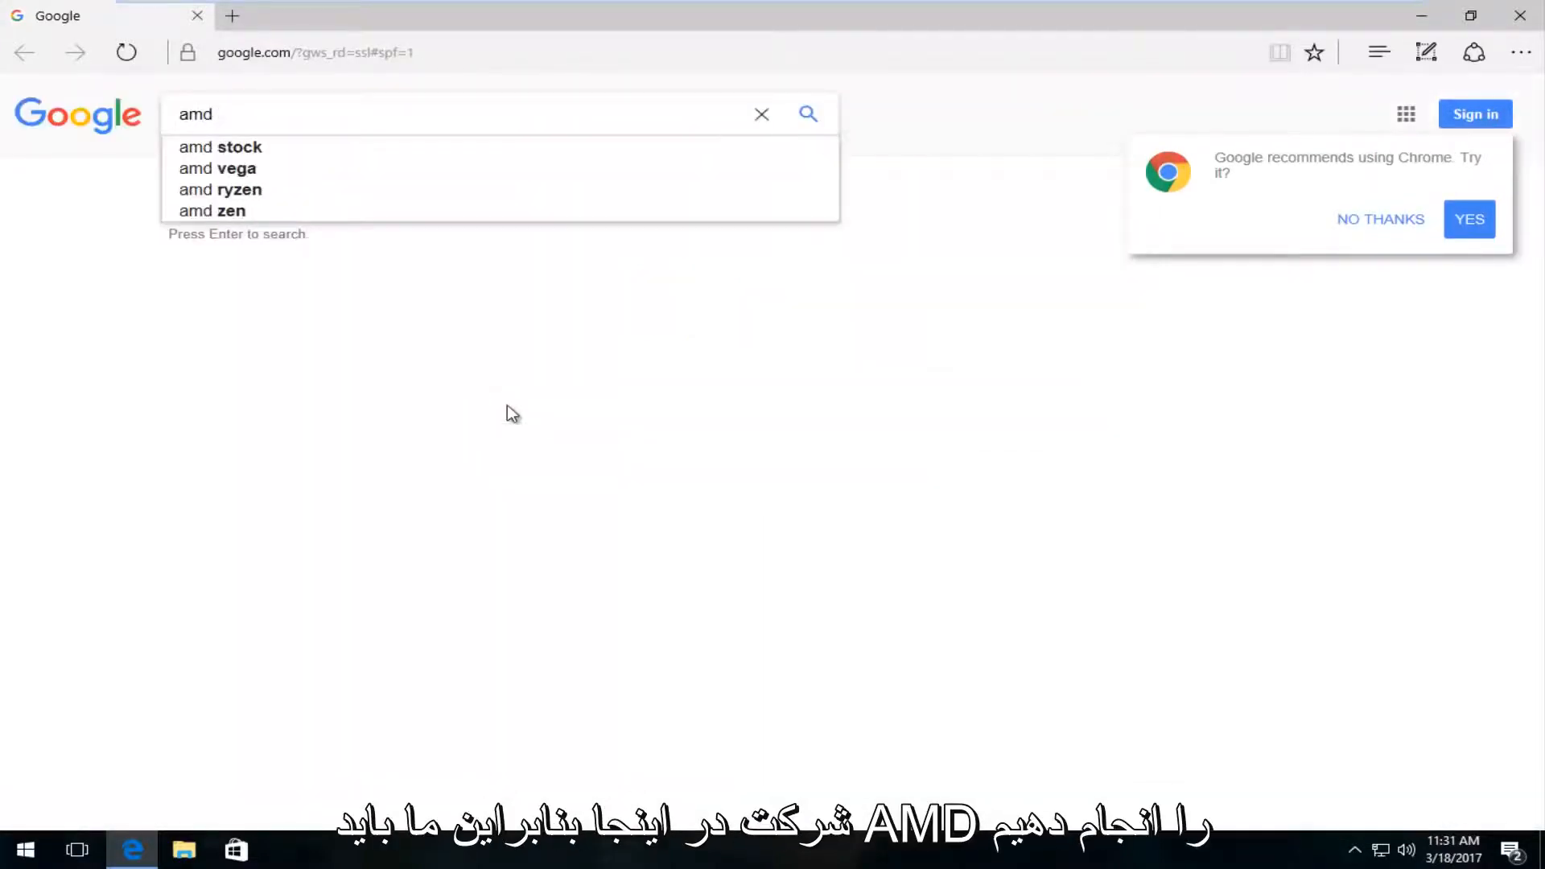
text(driver u[pda)
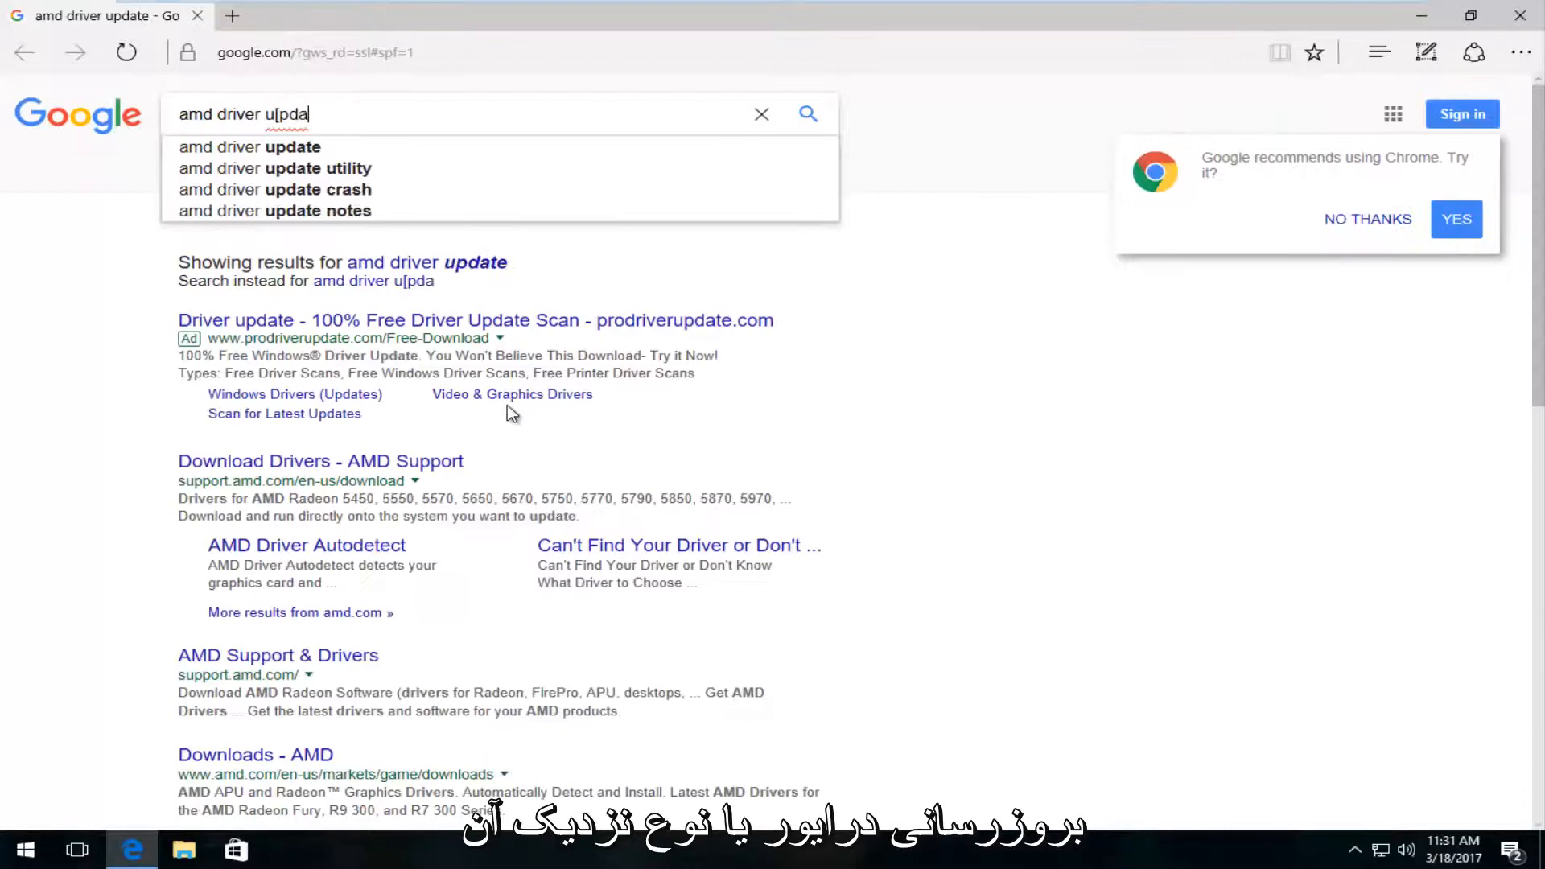
key(Enter)
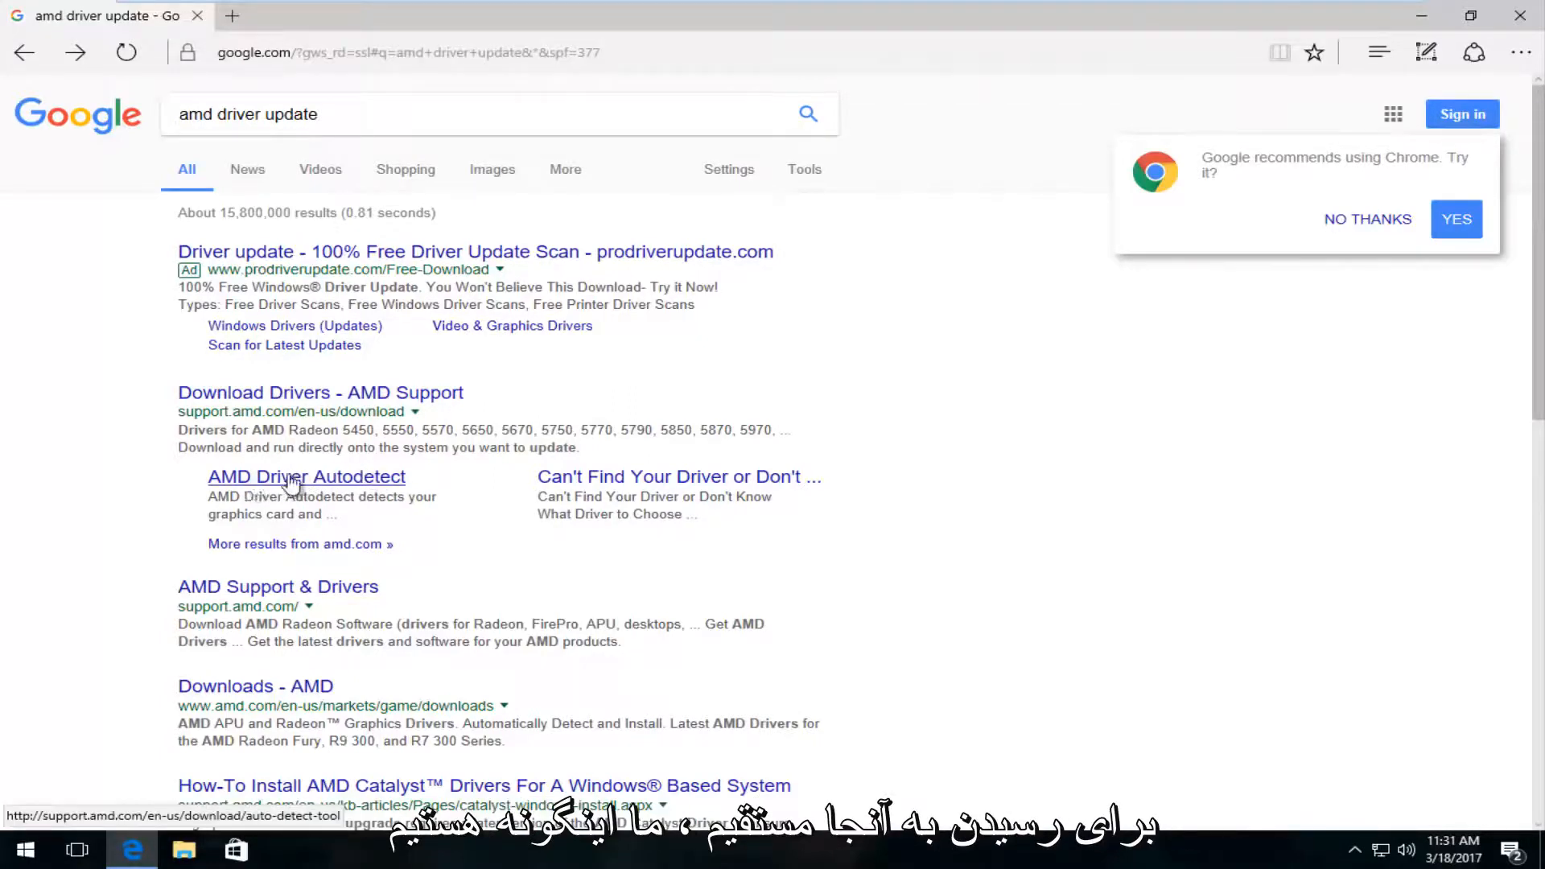
Step: Follow the AMD Driver Autodetect result and scroll to its 67 MB download table
click(305, 476)
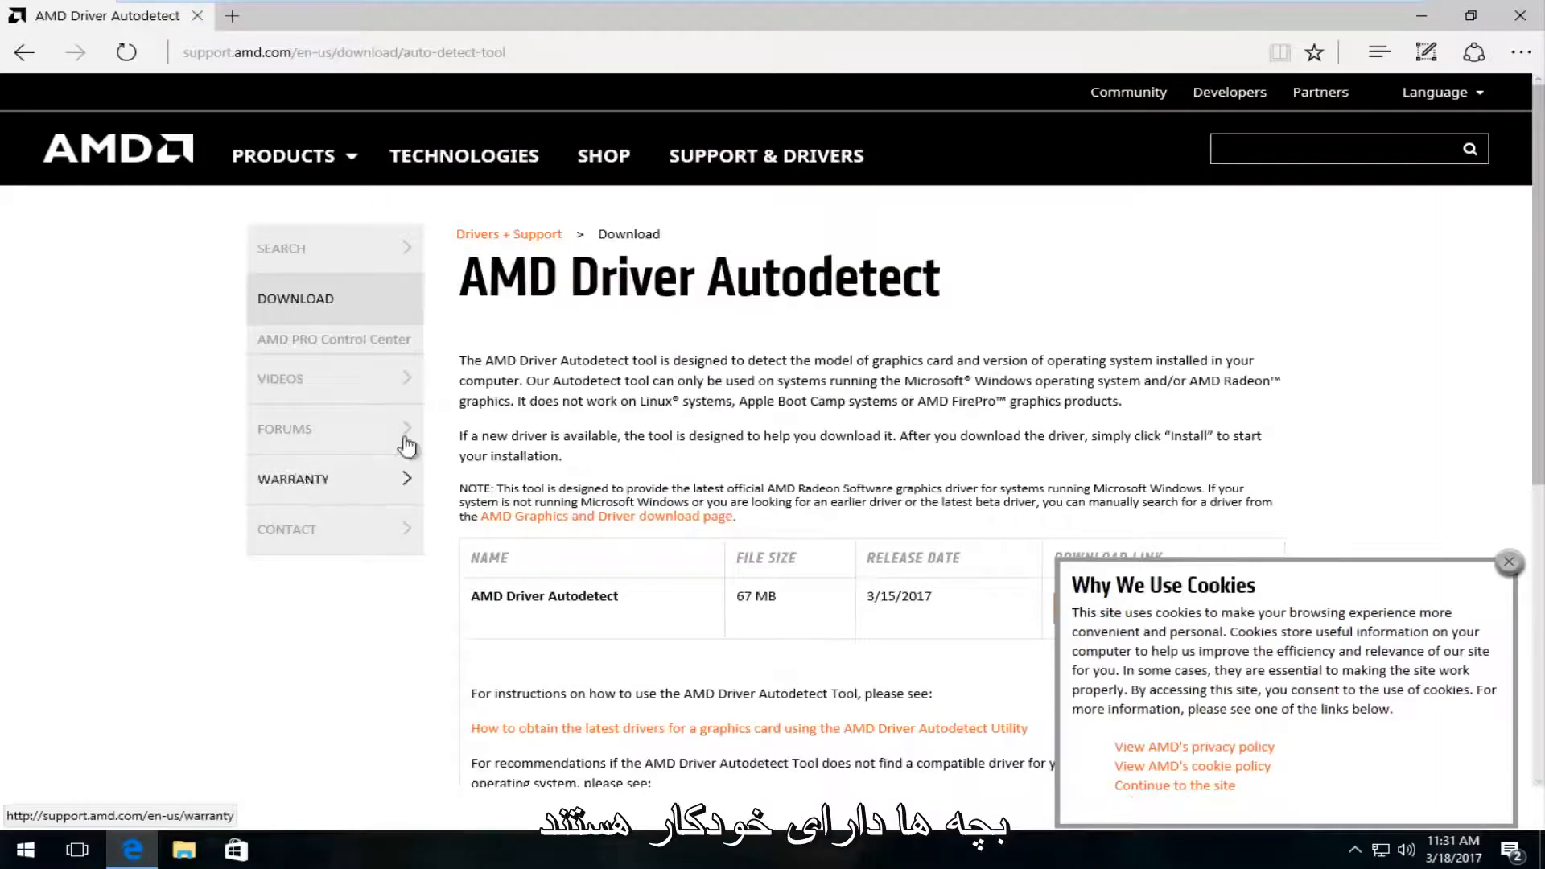
scroll(down, 3)
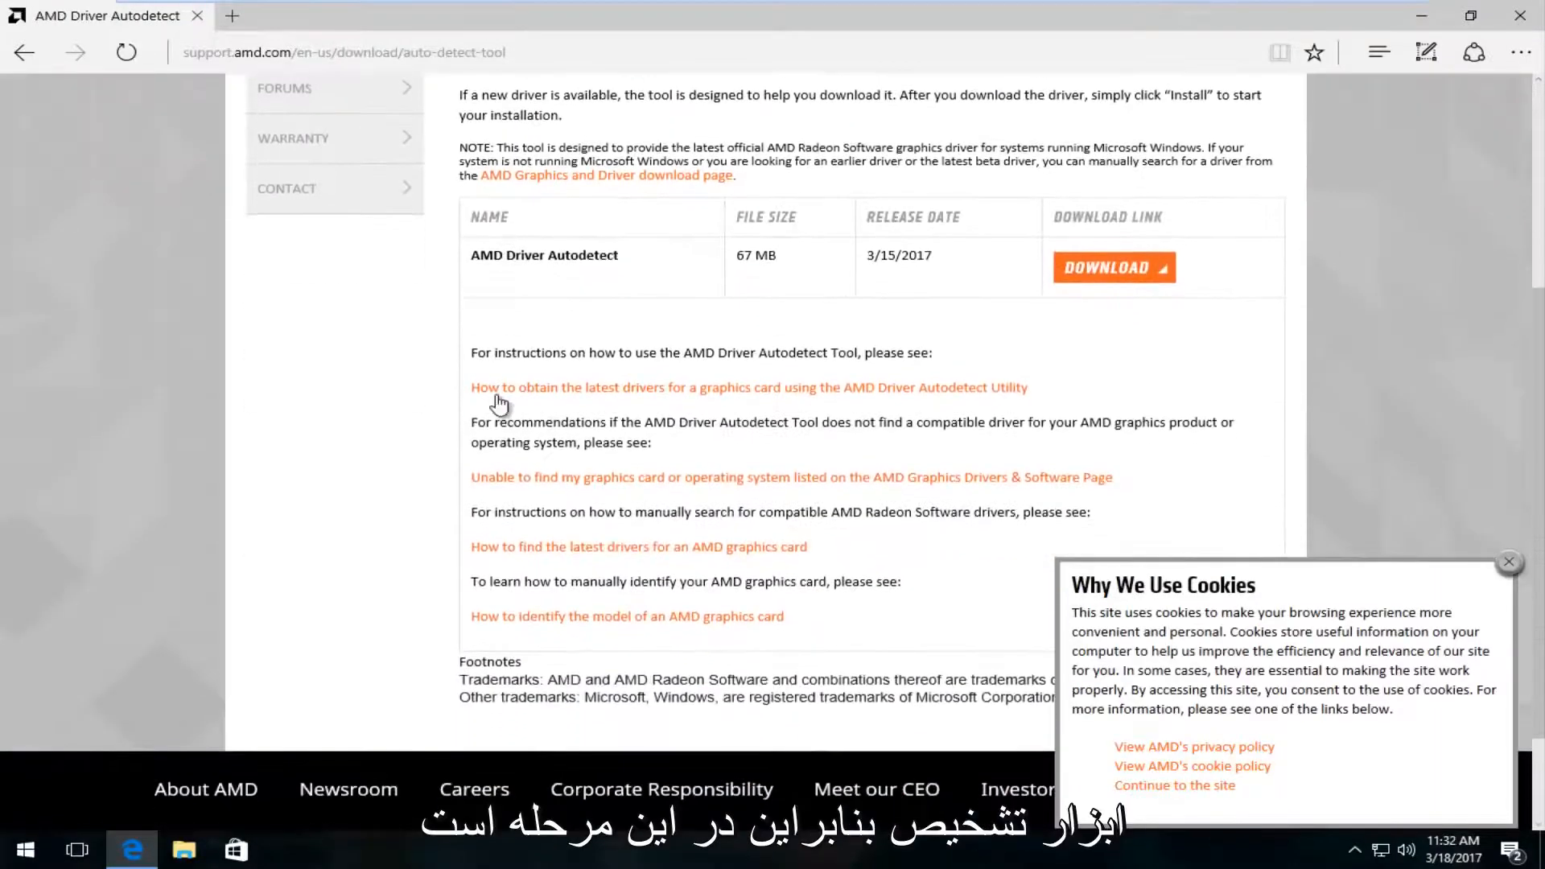
mouse_move(1094, 384)
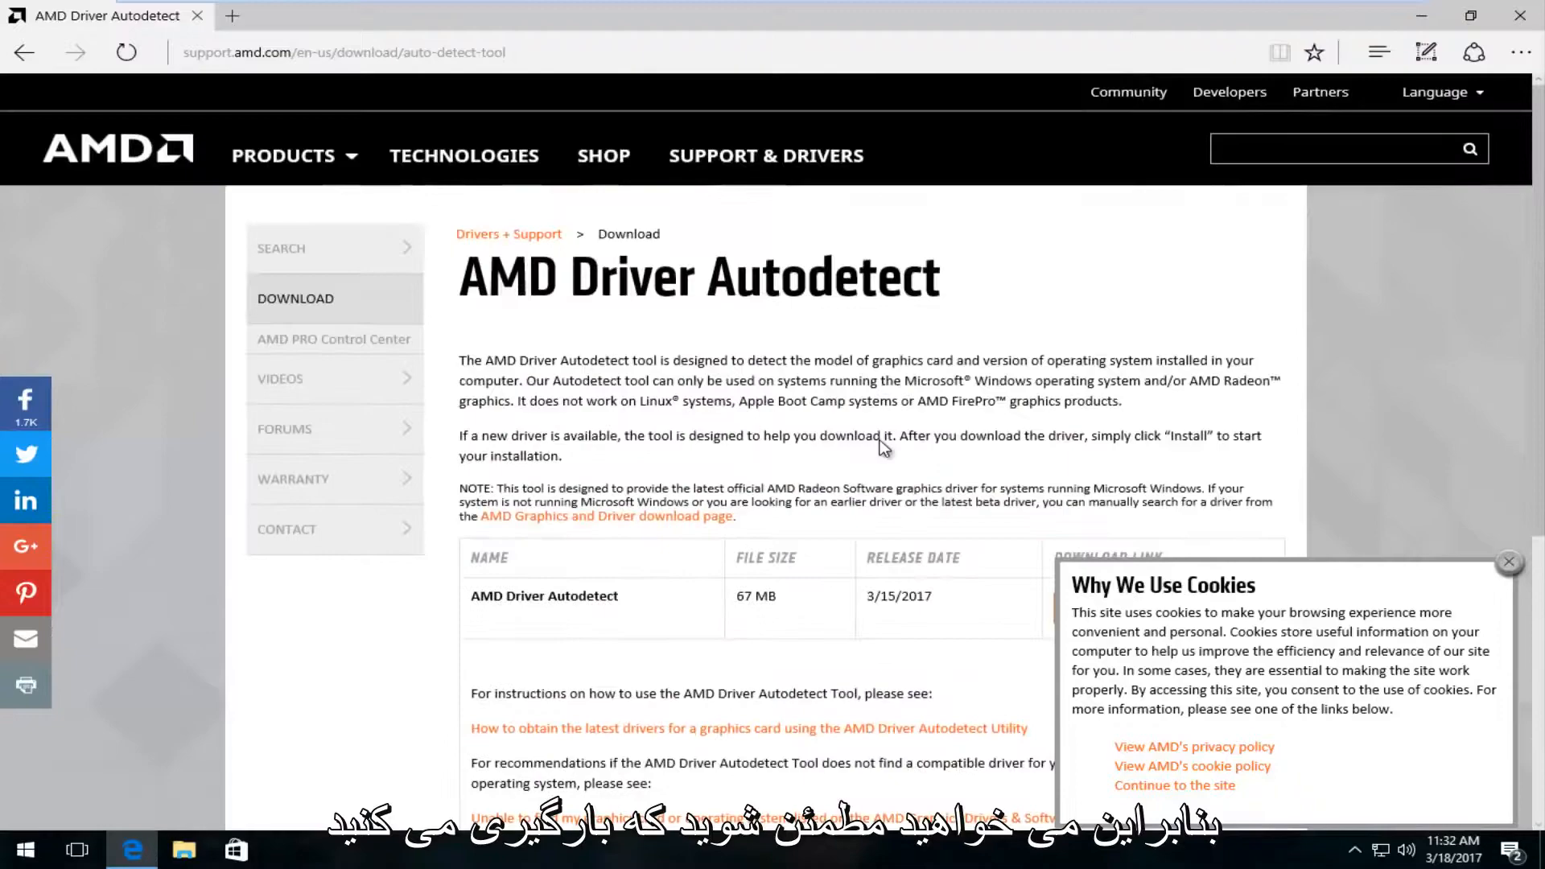
scroll(down, 3)
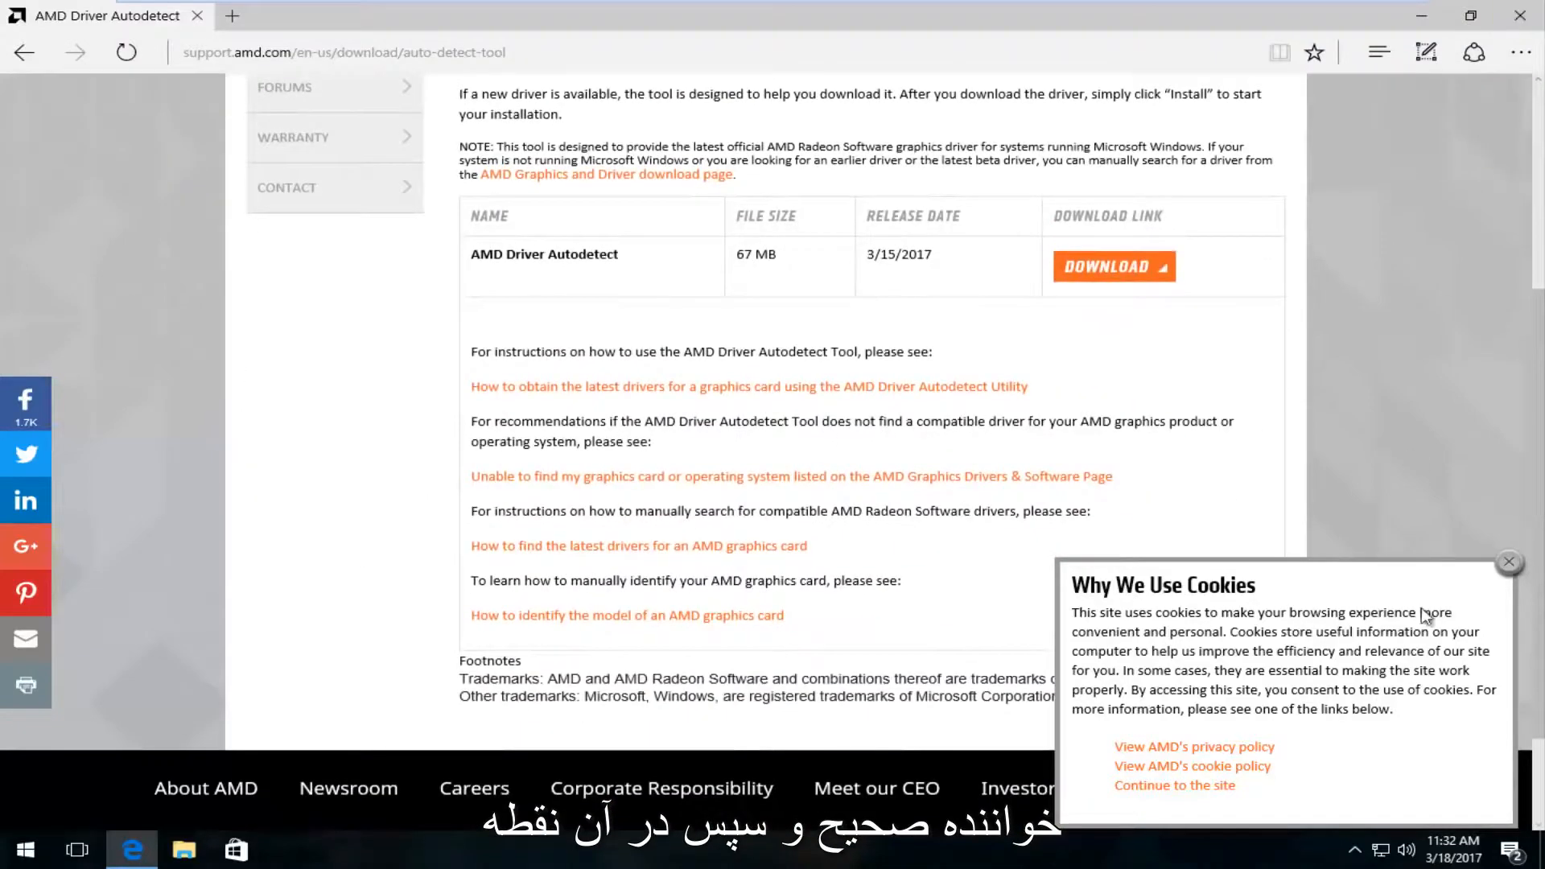